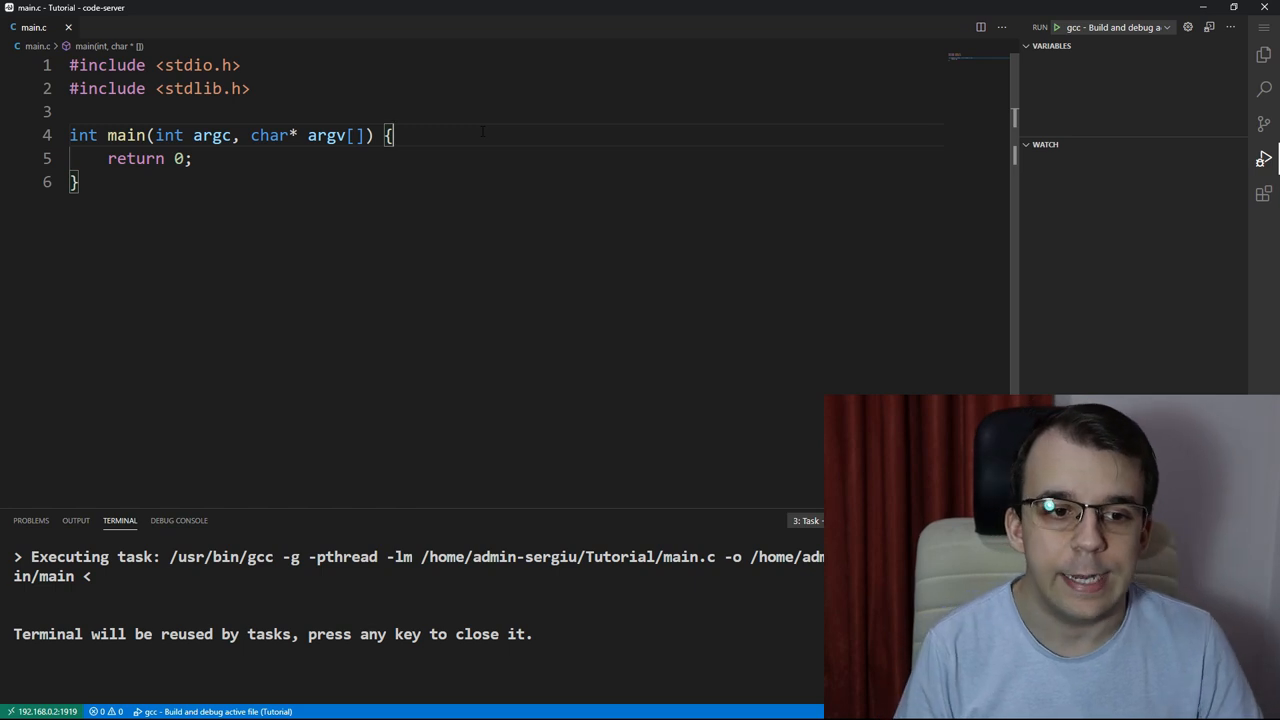
Step: Declare int arr[5] = { 1, 2, 3, 4, 5 }; in main and start a new line
text(int a)
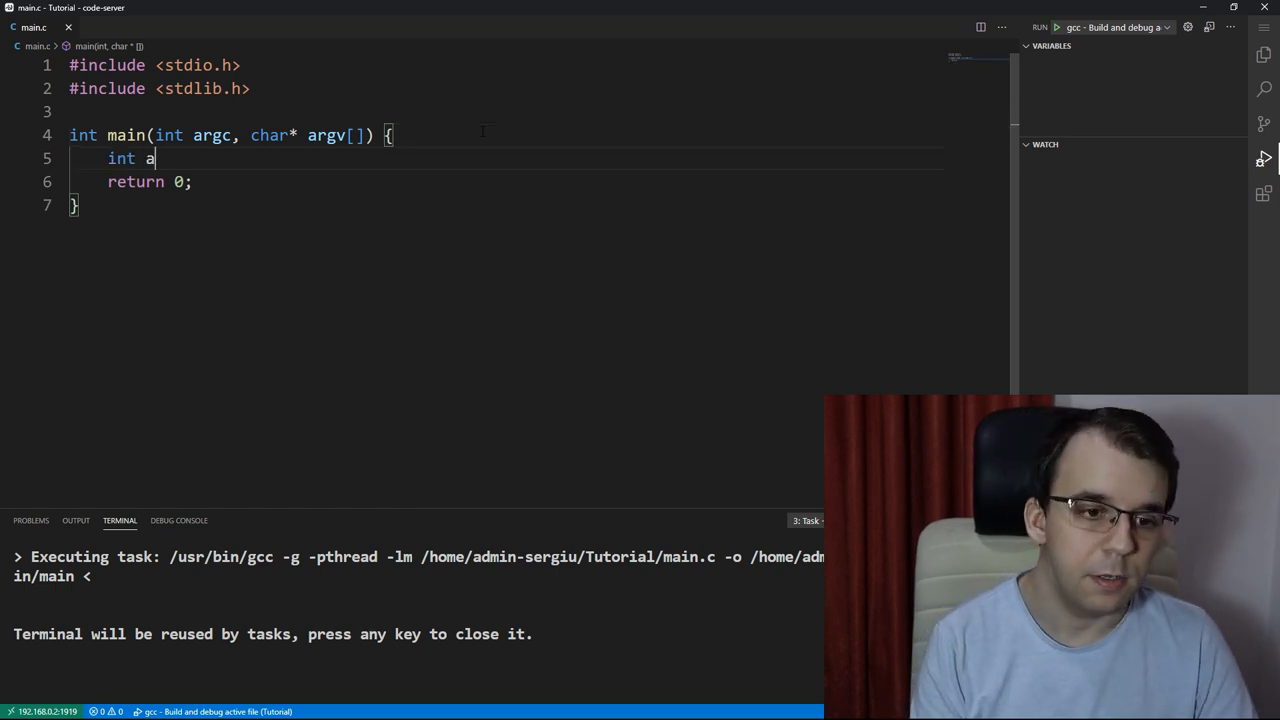
text(rr[5] =)
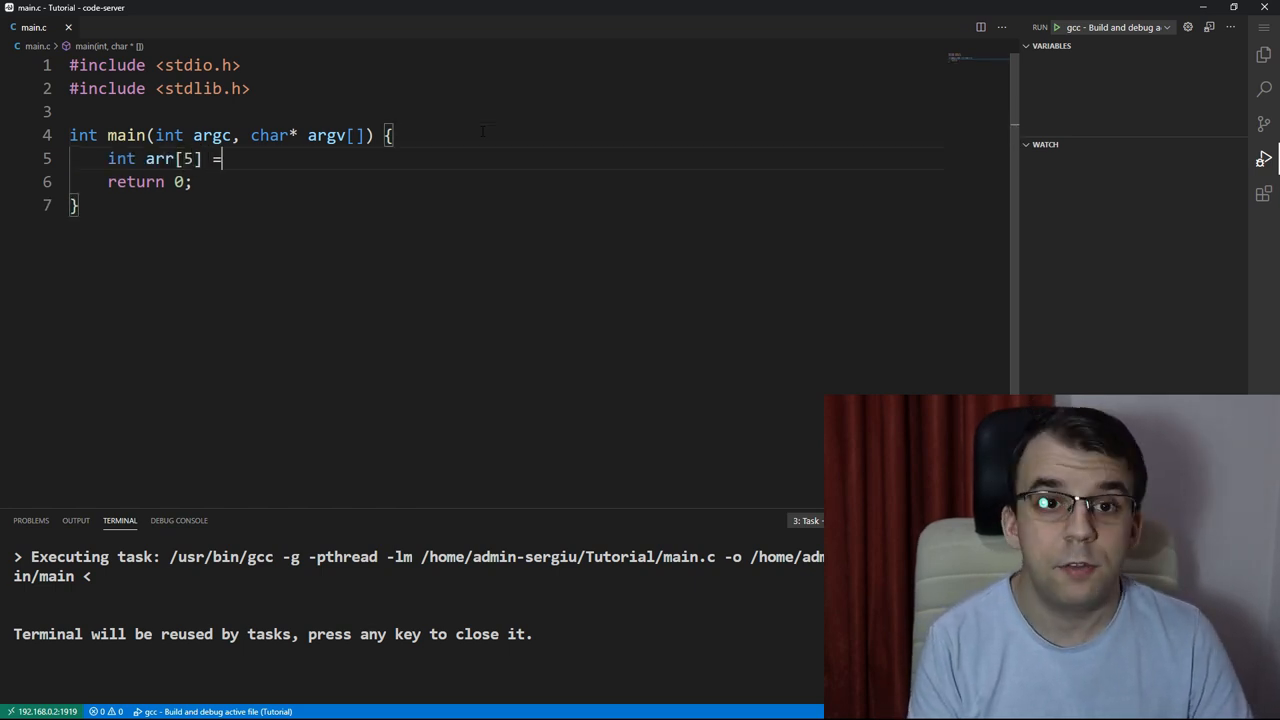
text({ 1, 2, 3,})
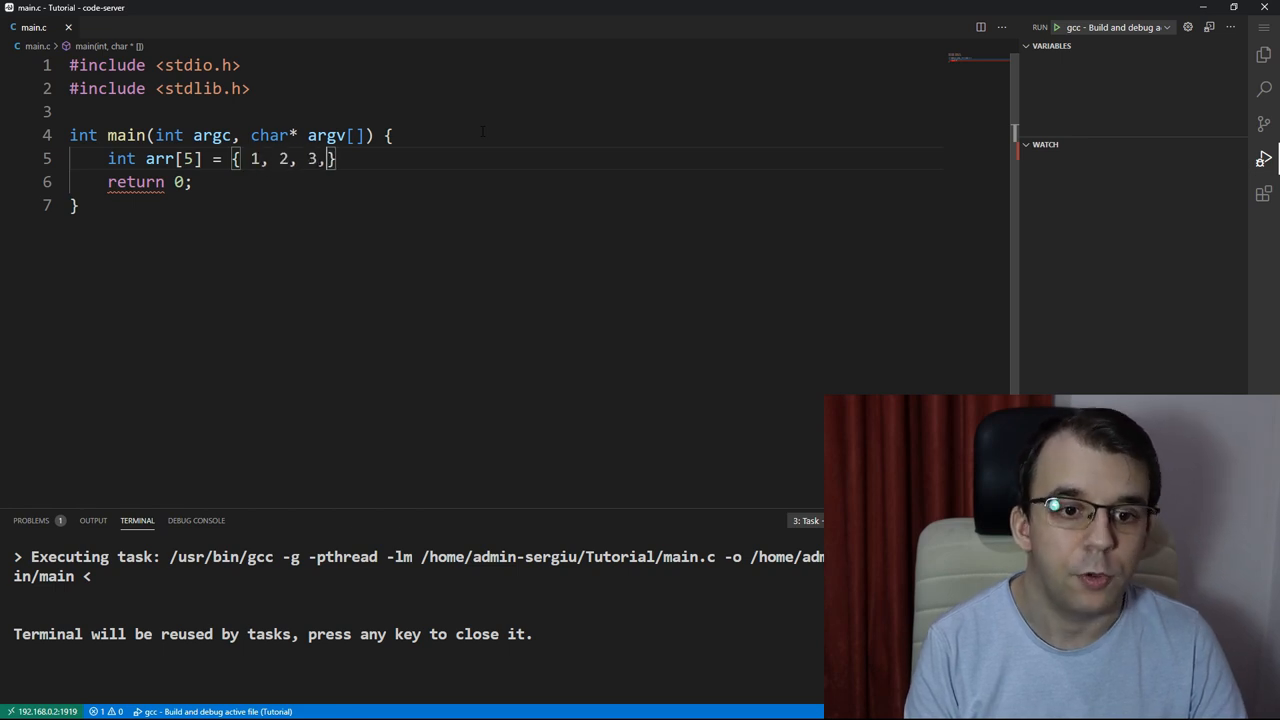
text(4, 5})
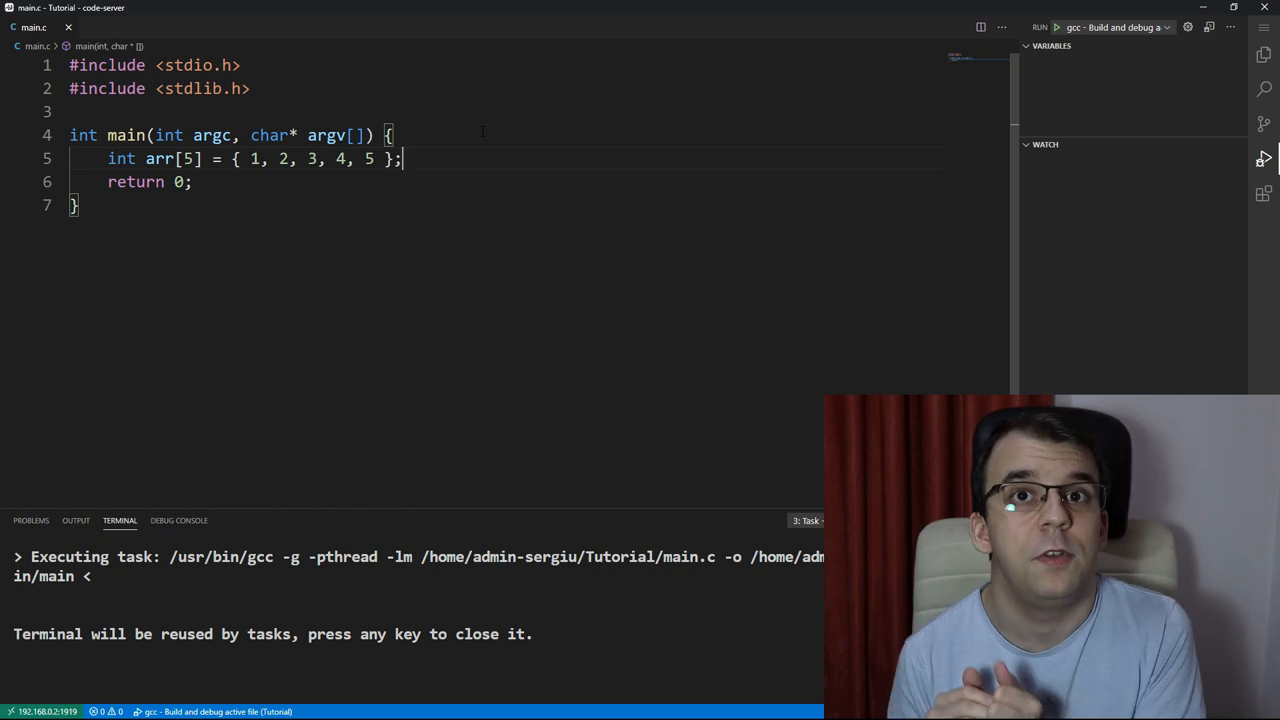
key(Enter)
text(sizeof(arr);)
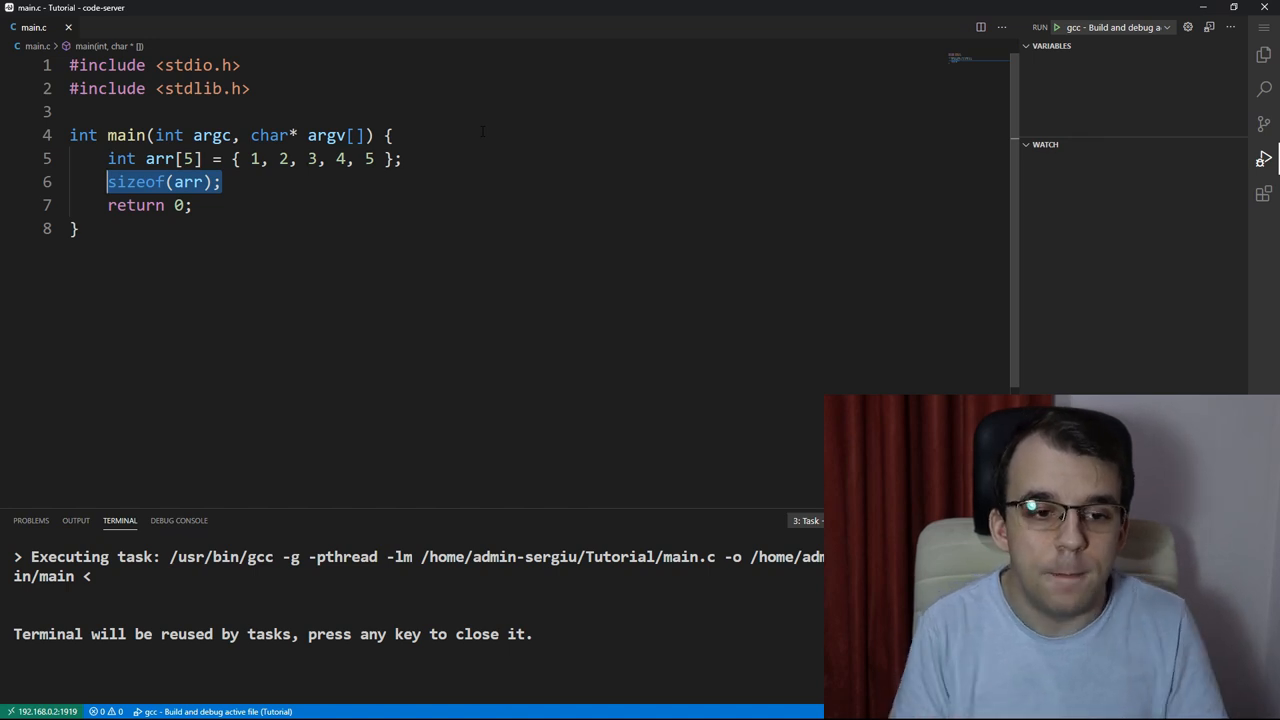
Step: Wrap sizeof(arr) in printf("Size of the array in main %llu\n", ...)
text(printf(""))
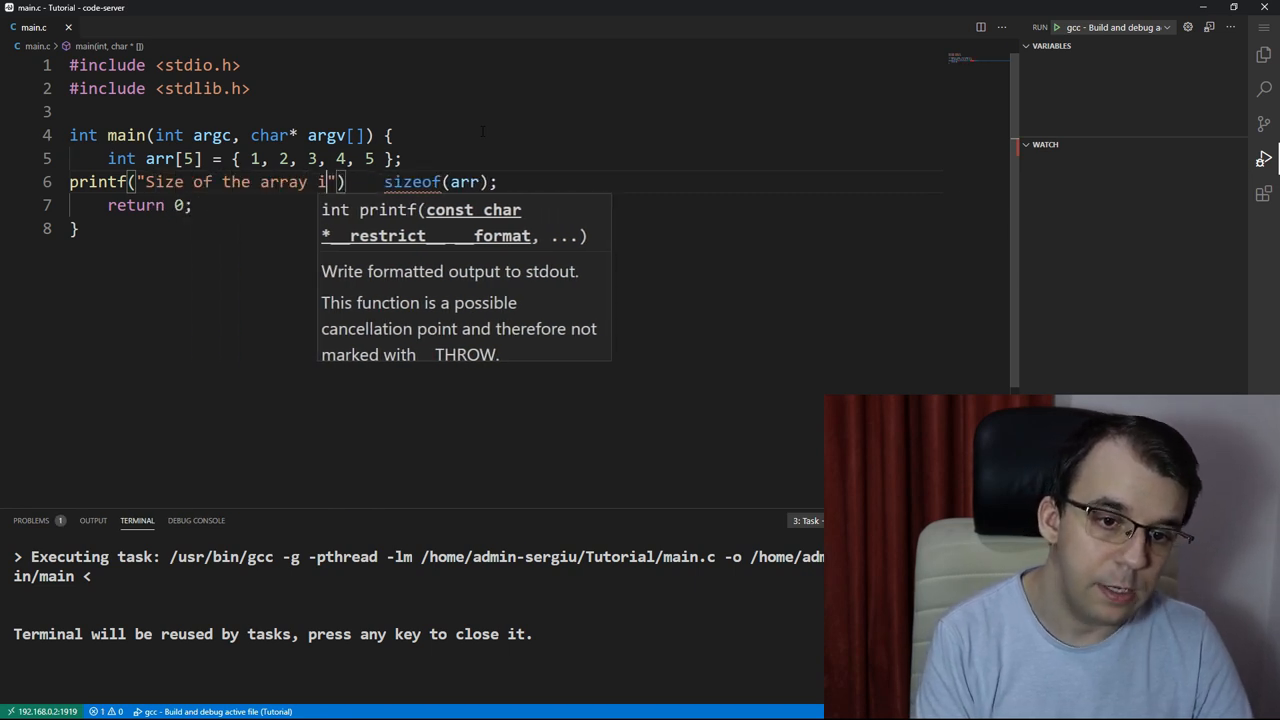
text(n main %llu\n)
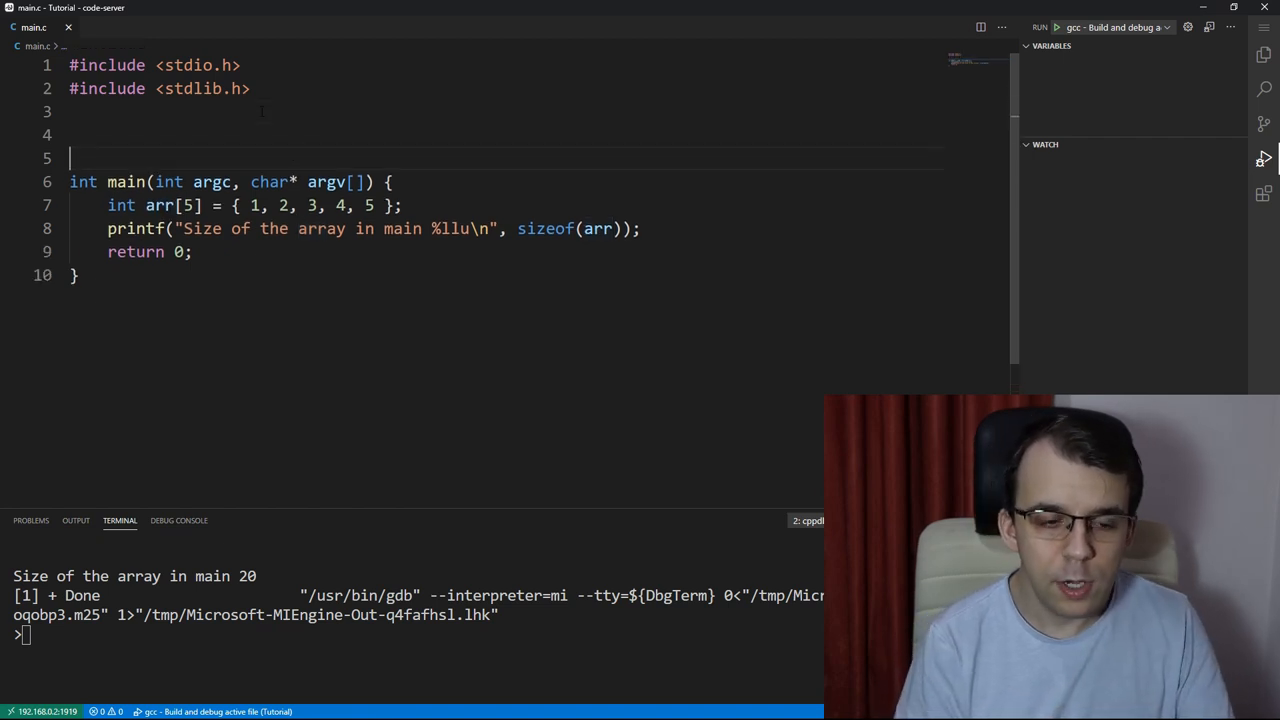
Step: Write the signature void printSize(int arrParam[5]) above main
text(void pr)
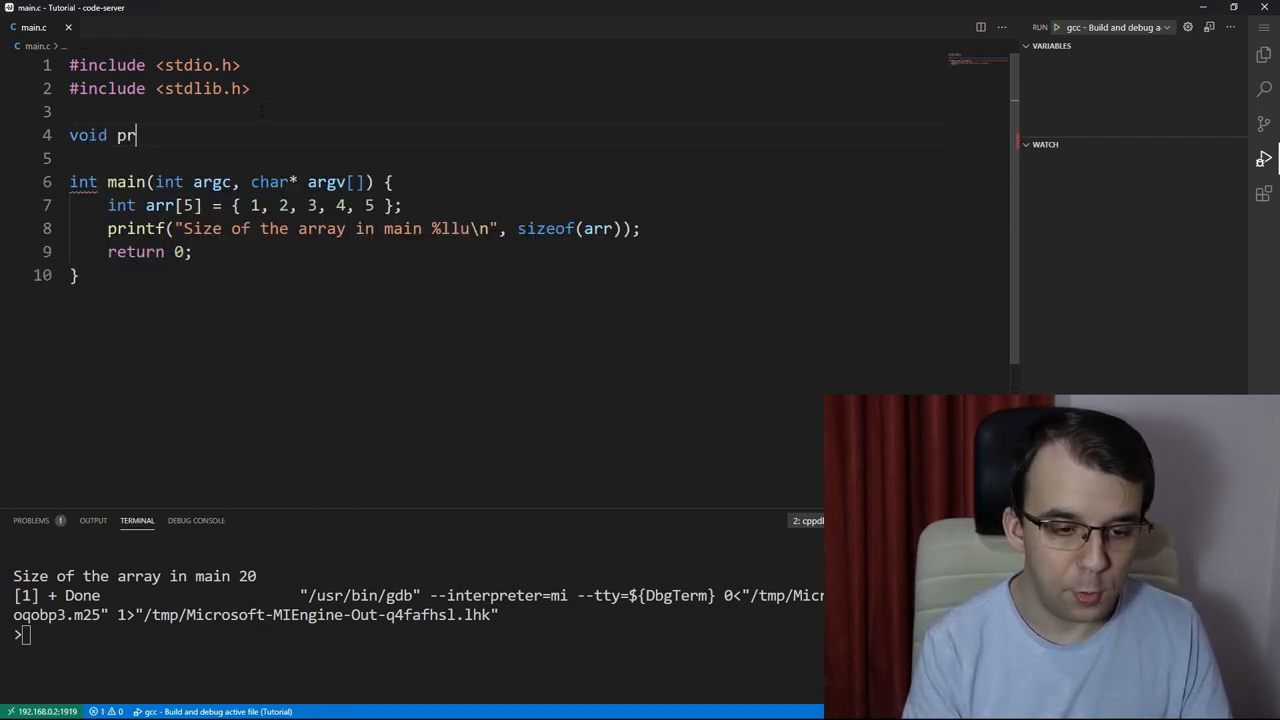
text(intSize())
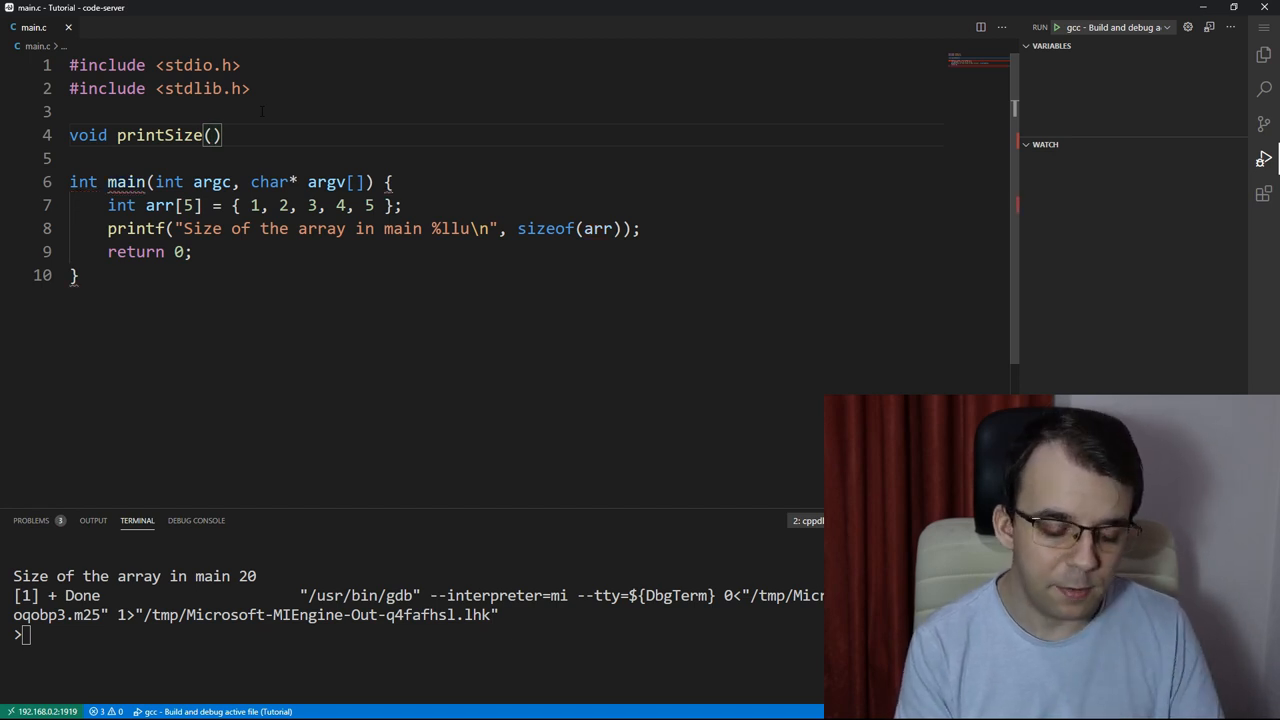
text(int)
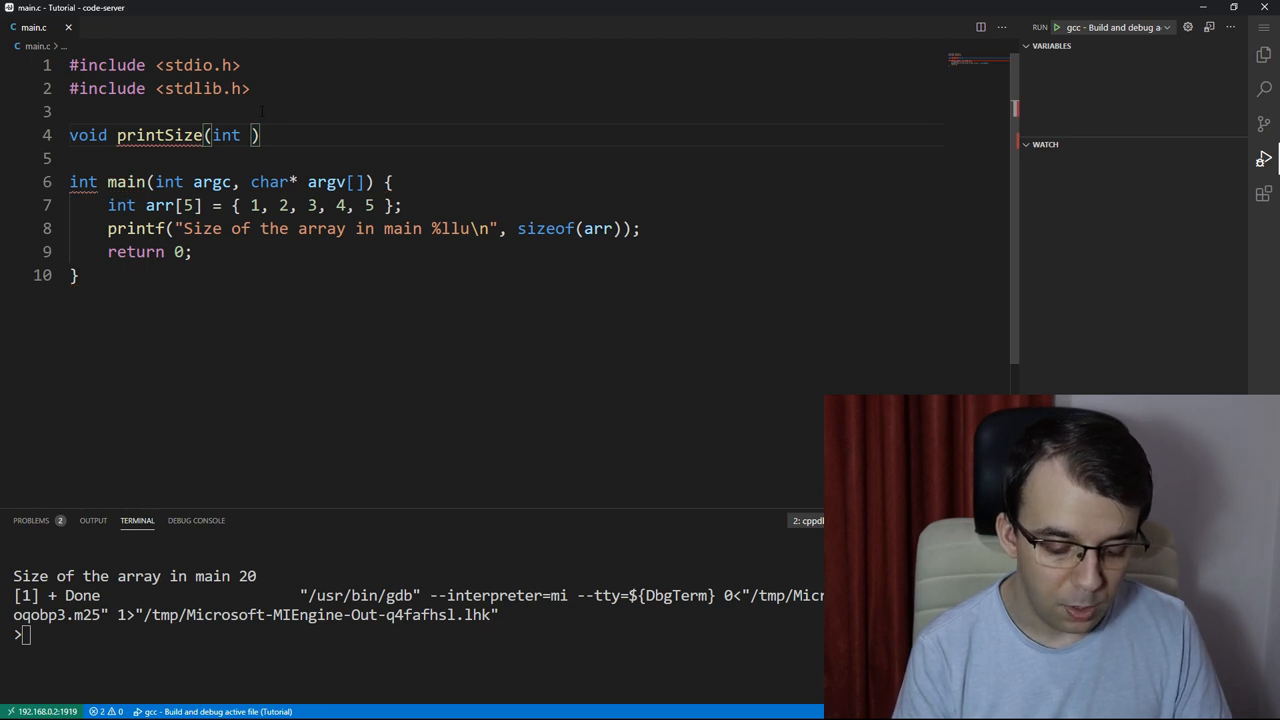
text(arrParam)
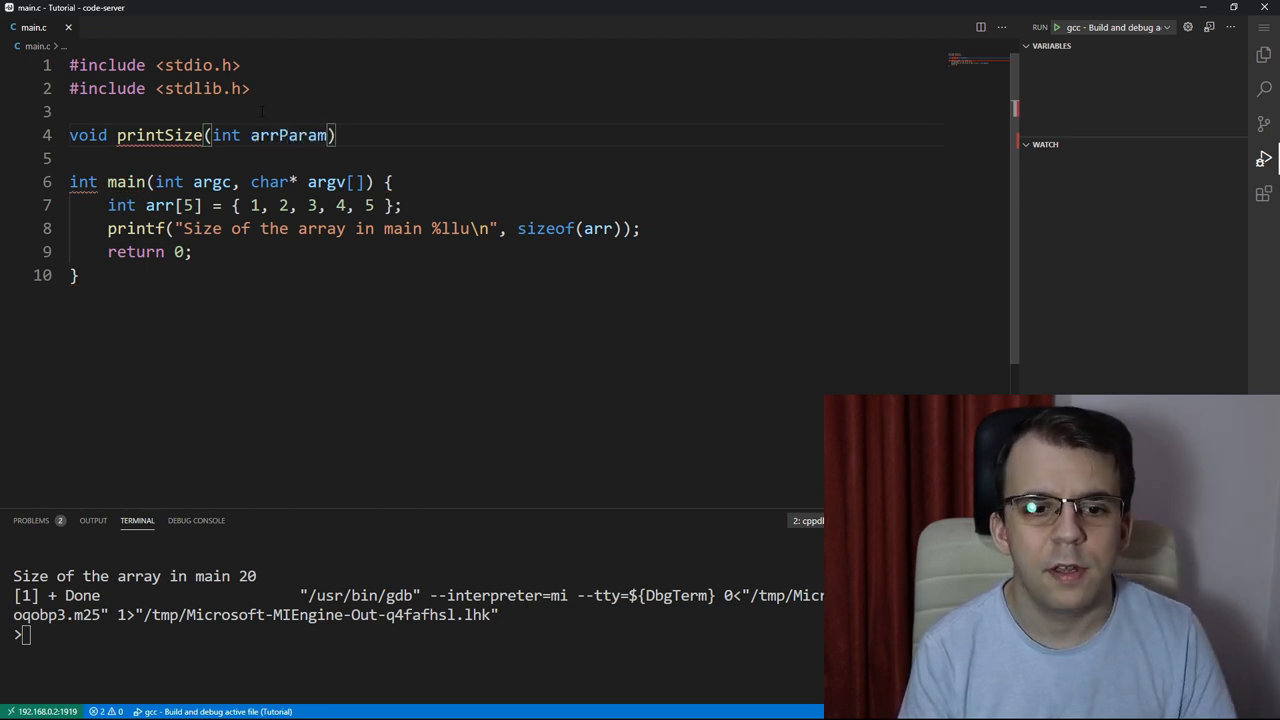
text([5])
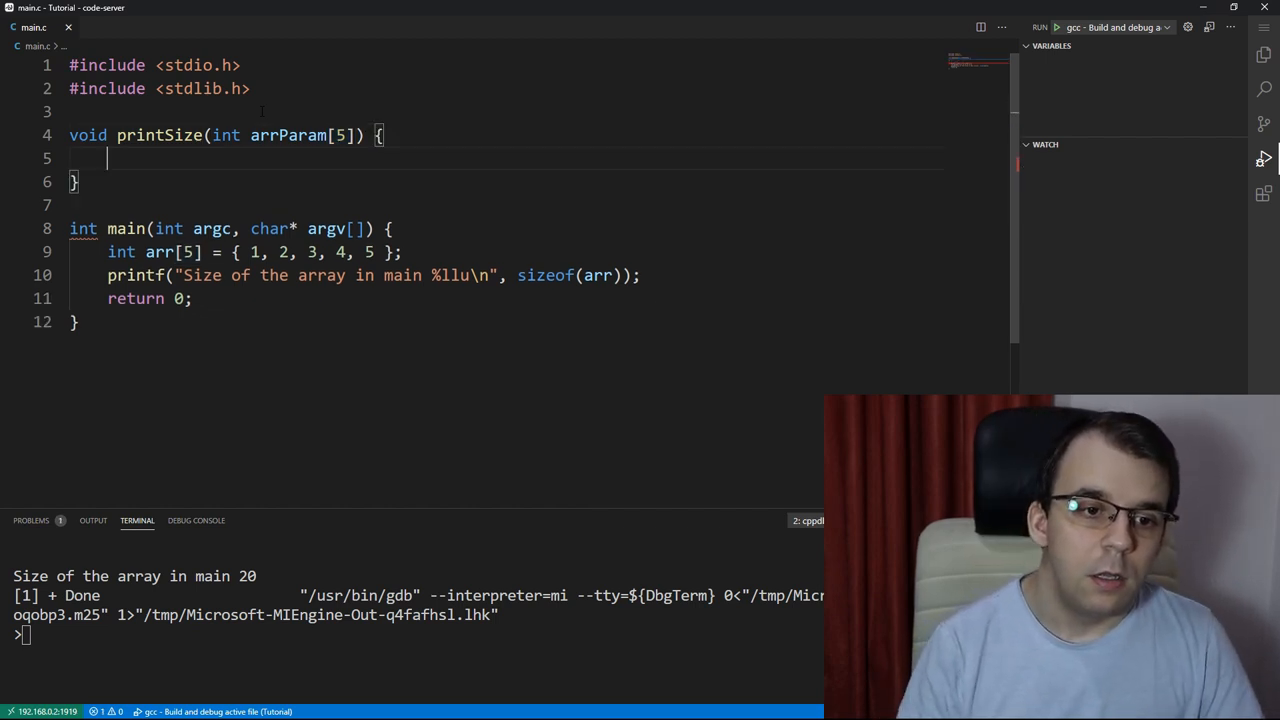
Step: Paste the size printf into printSize and change its text from 'main' to 'function'
drag(450, 275, 640, 275)
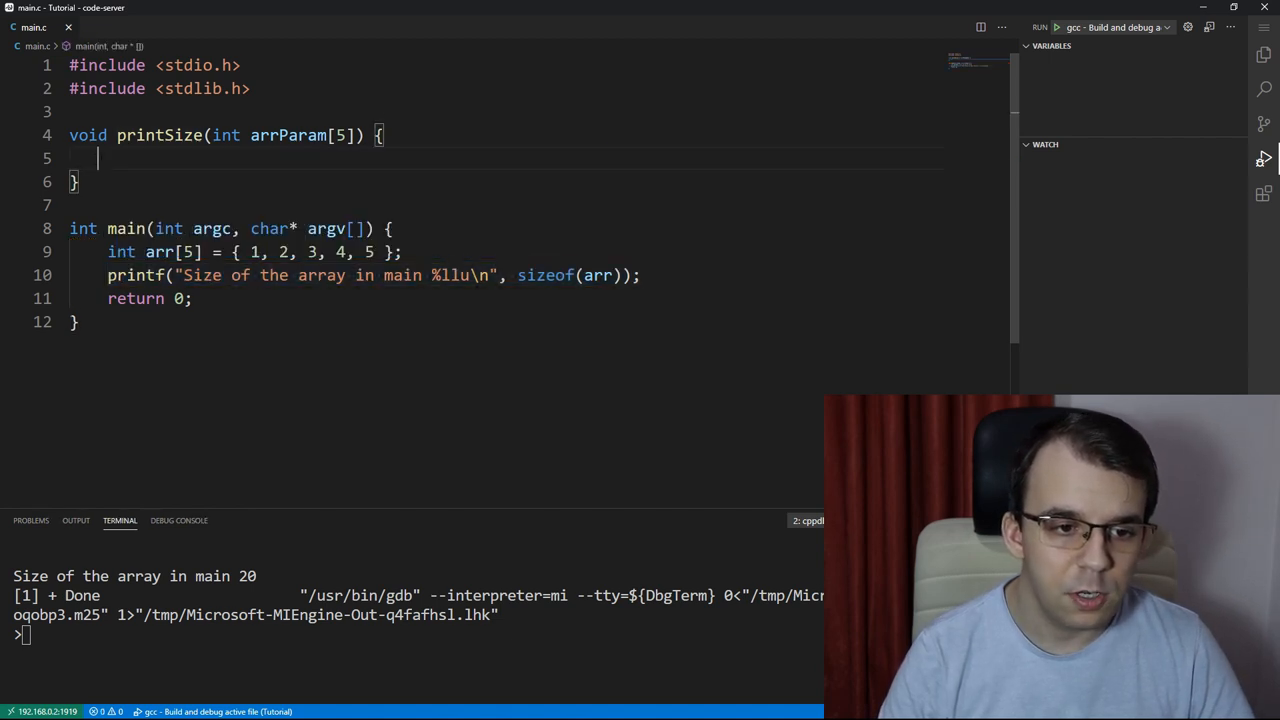
text(printf("Size of the array in main %llu\n", sizeof(arr));)
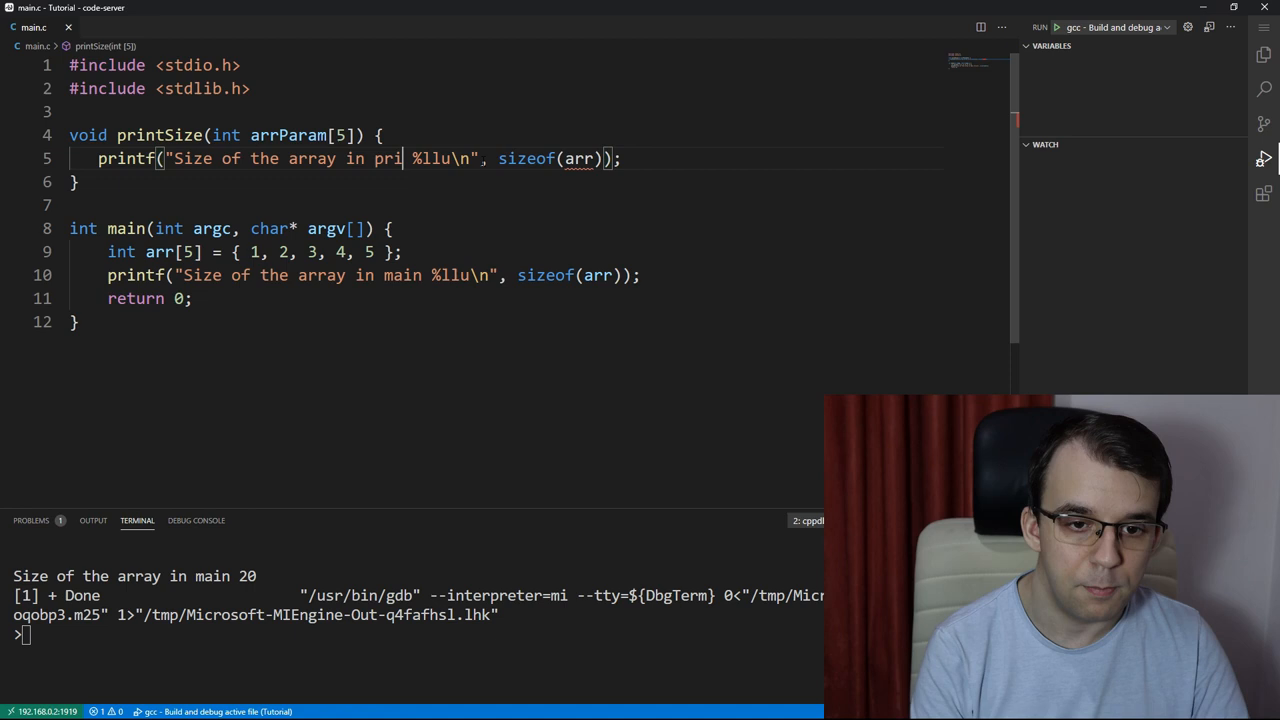
text(fu)
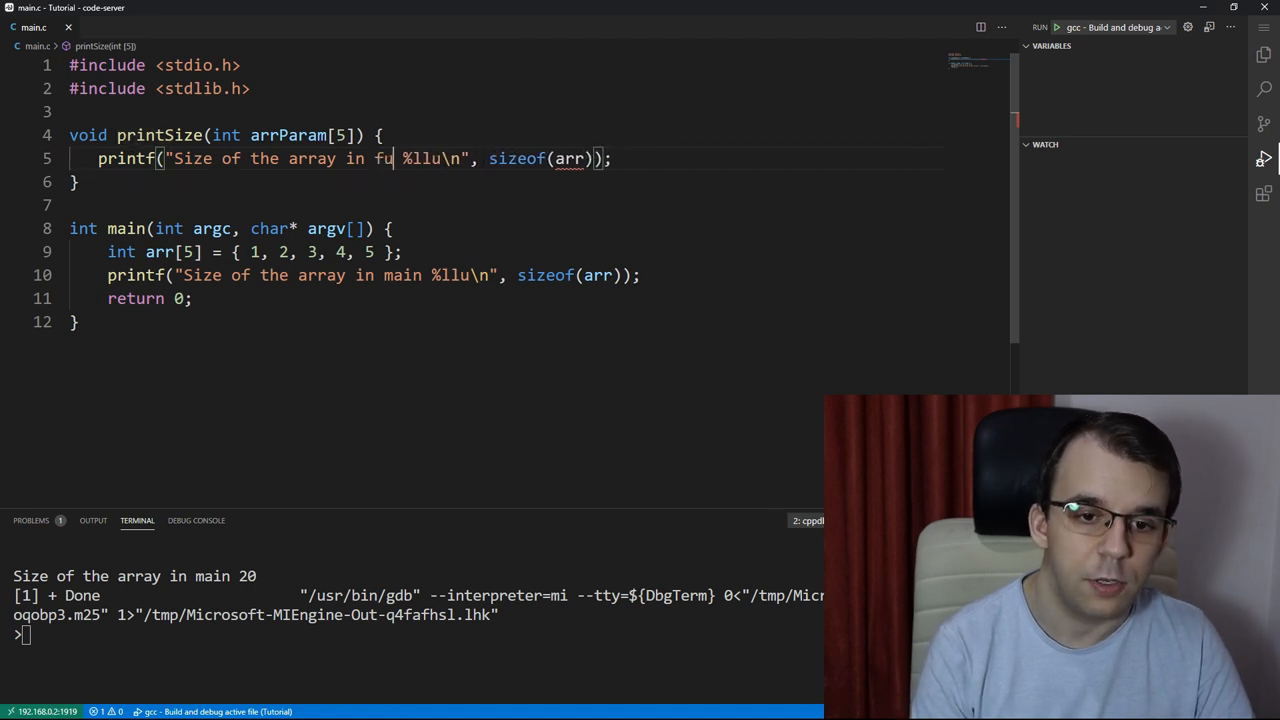
text(nction)
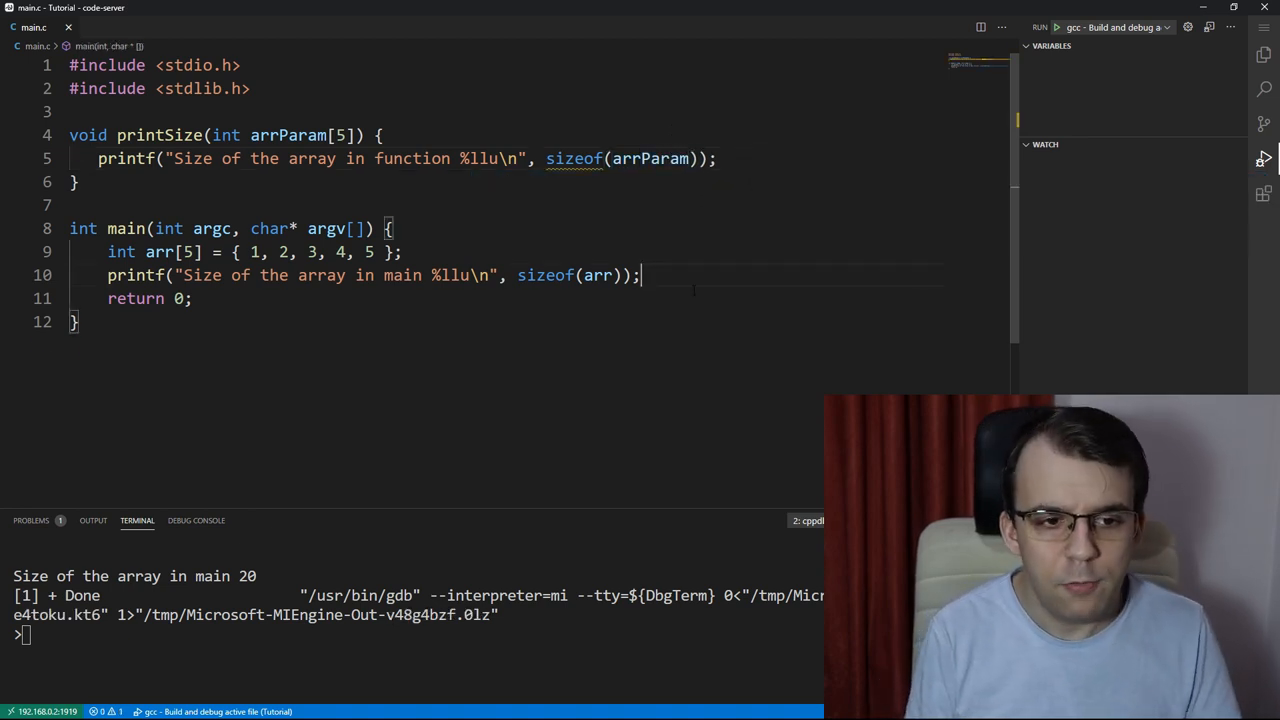
Step: Call printSize(arr); in main and run the program, showing size 8 in function
text(printSize(arr);)
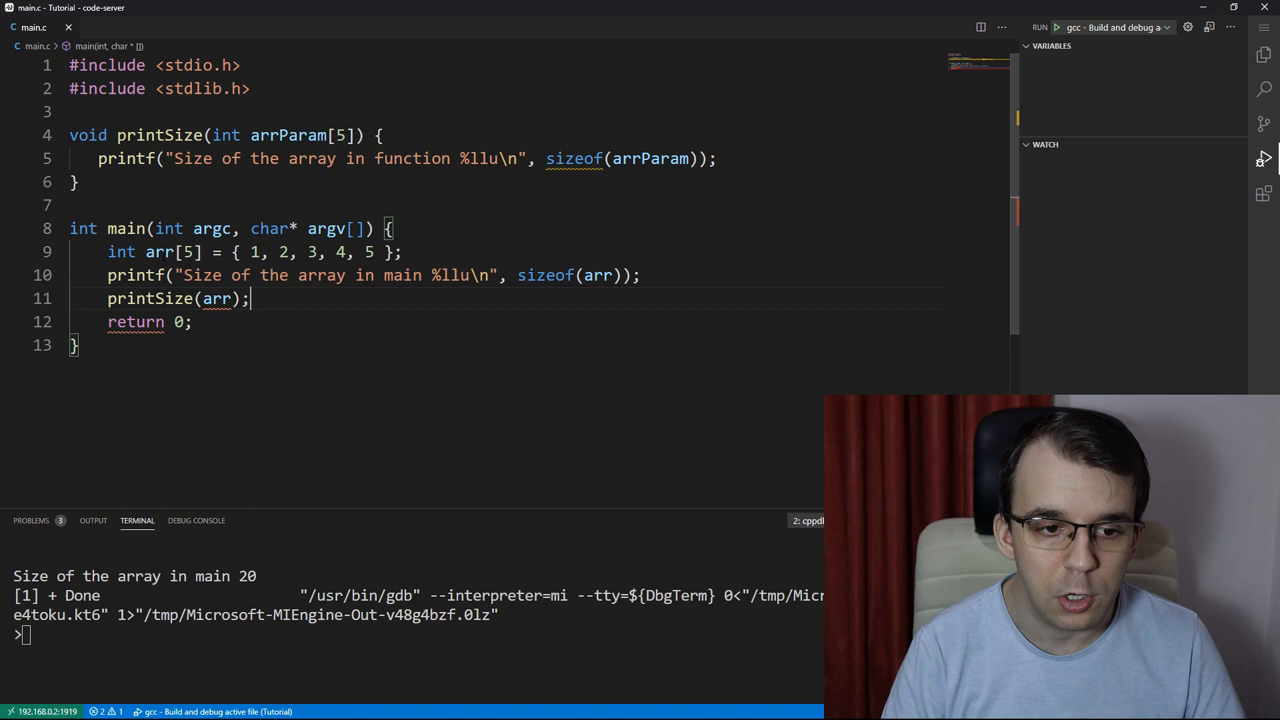
double_click(158, 251)
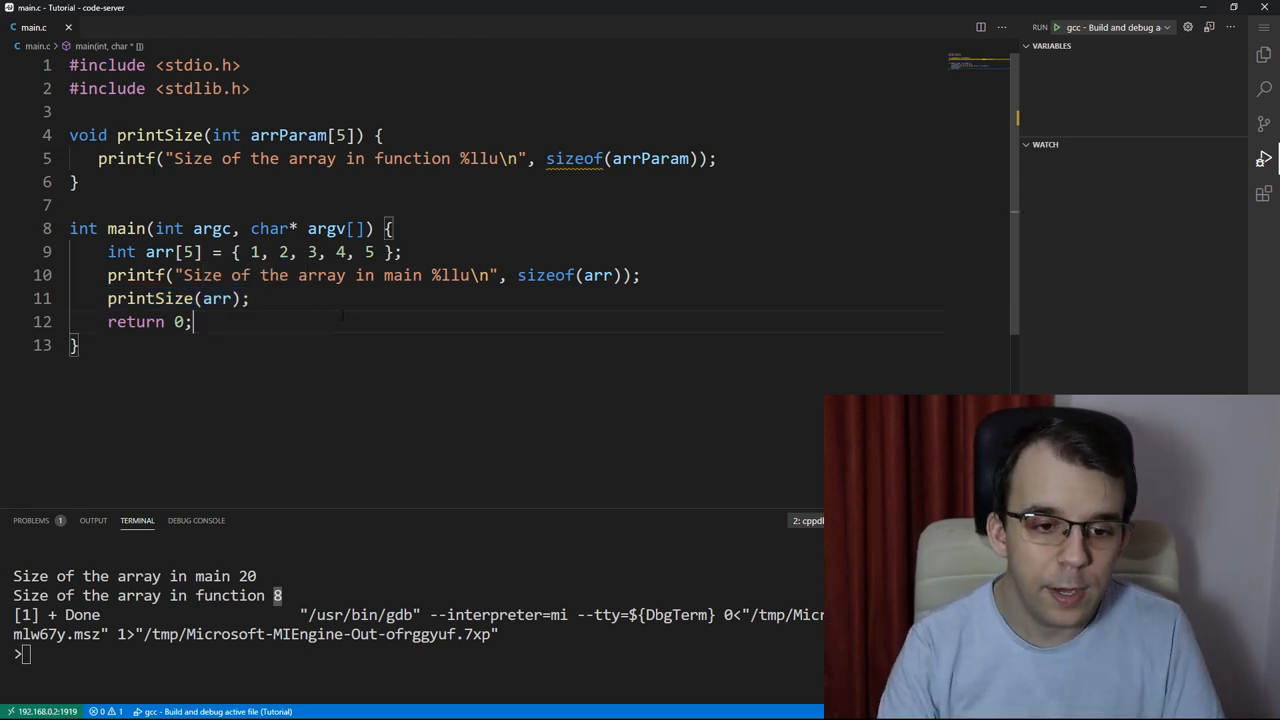
Step: Comment the call with // arr -> int* and declare the parameter as int* arrParam
text(// arr)
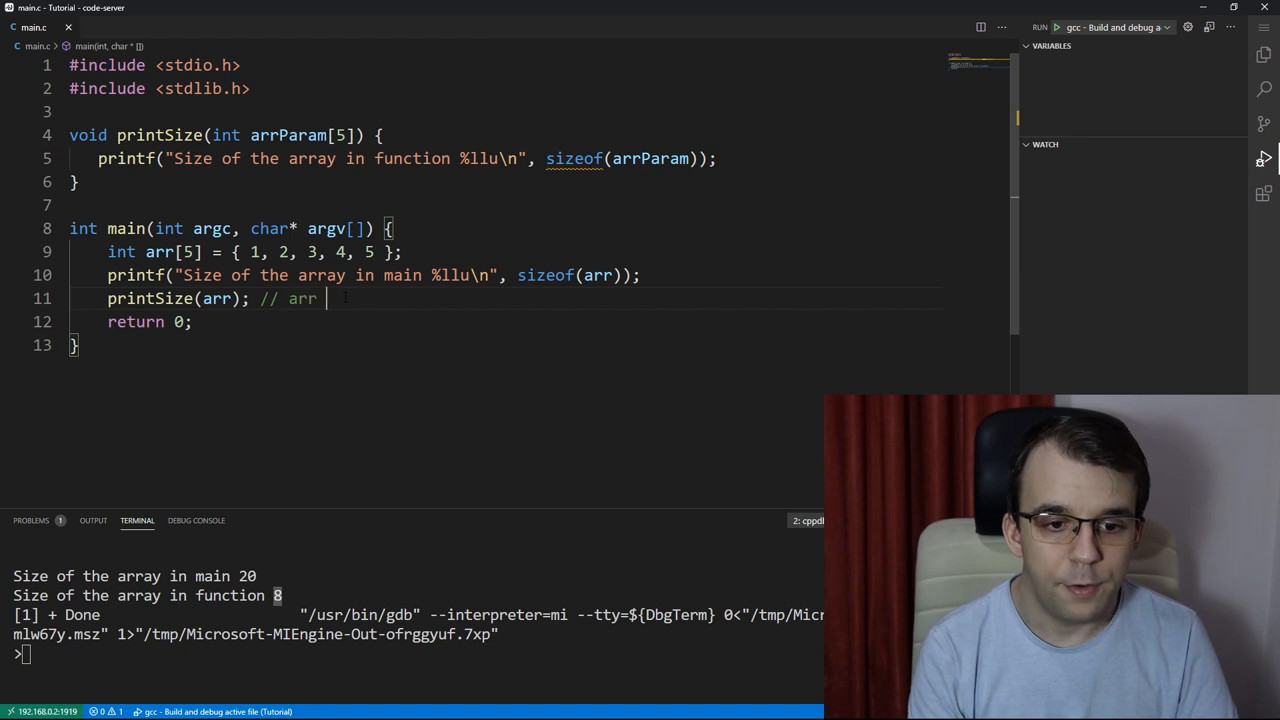
text(->)
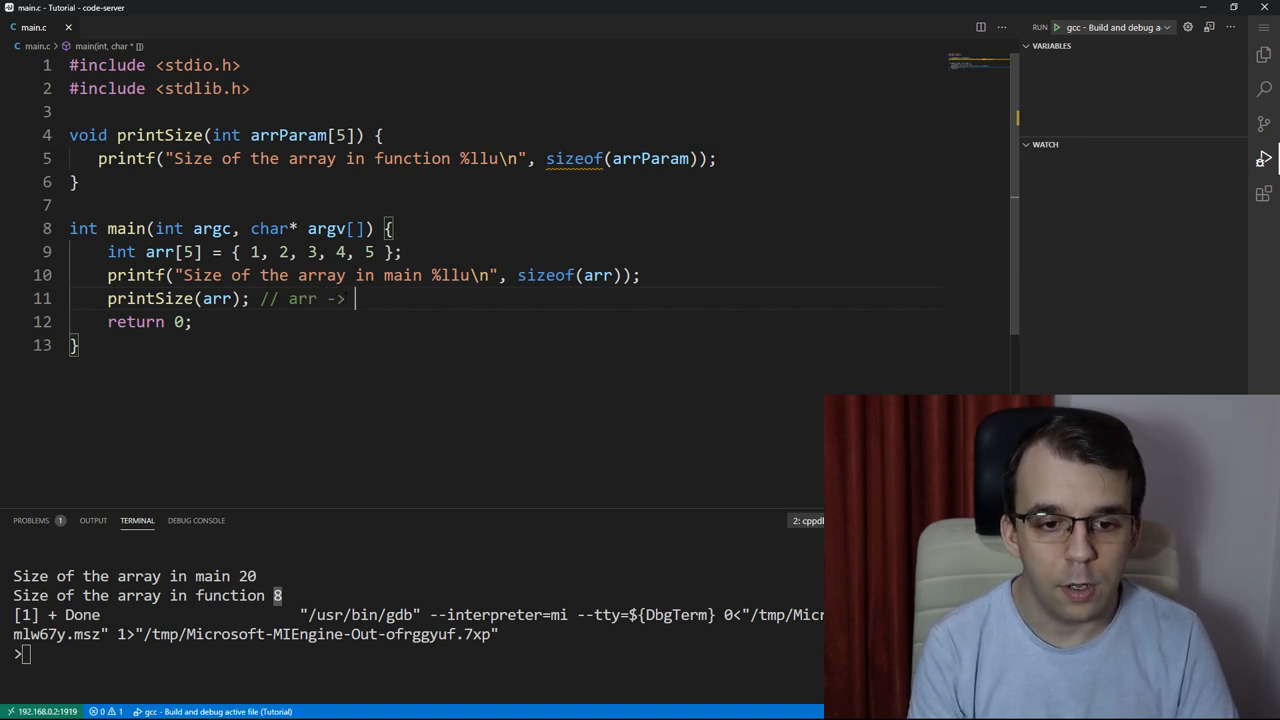
text(int*)
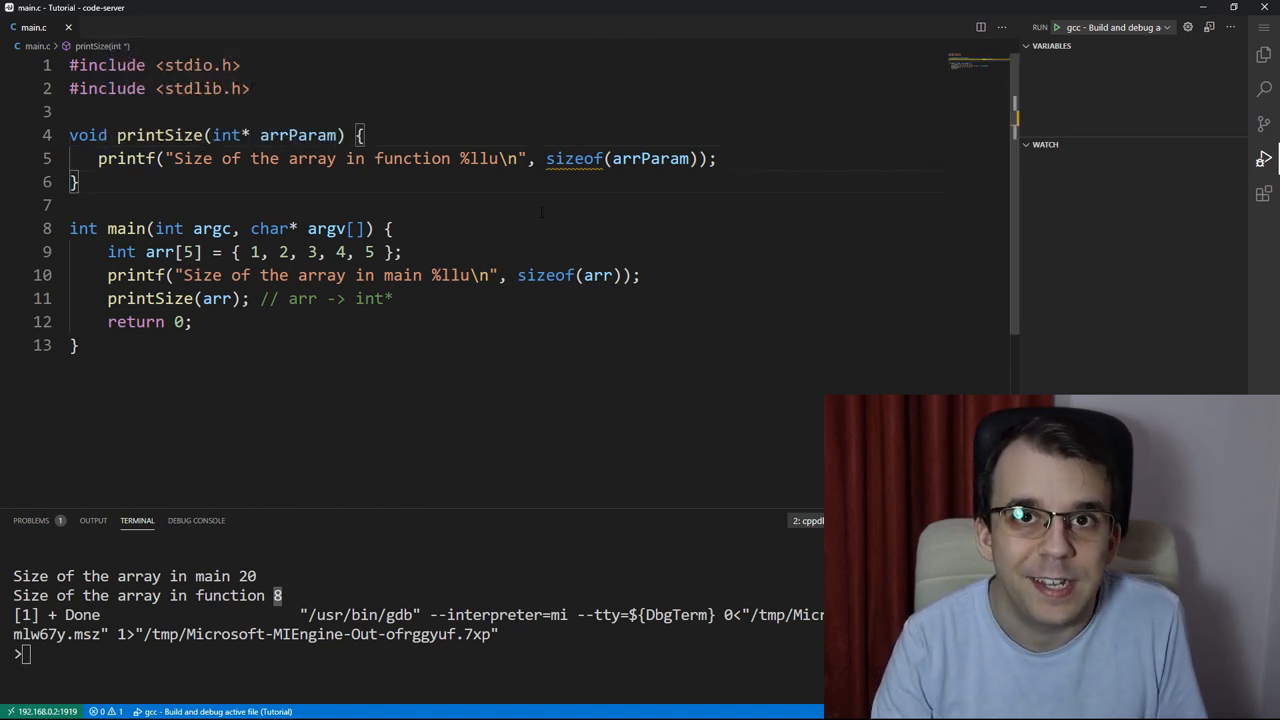
double_click(650, 158)
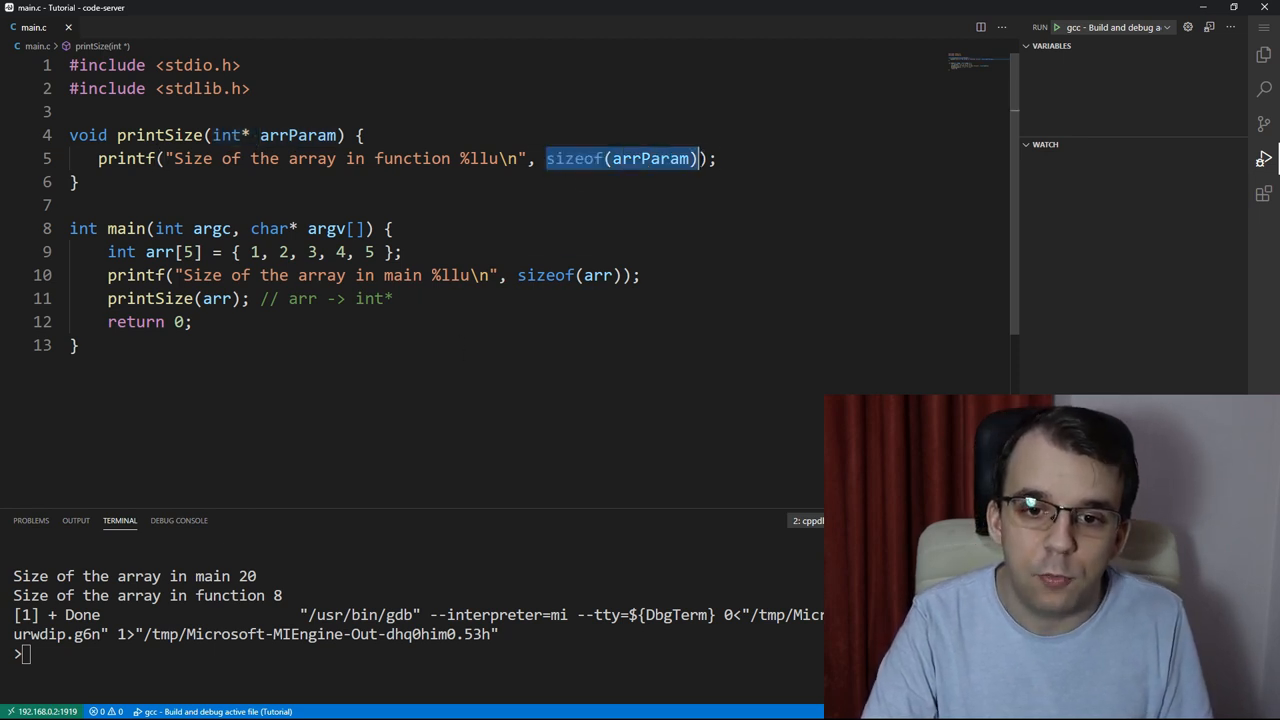
mouse_move(650, 158)
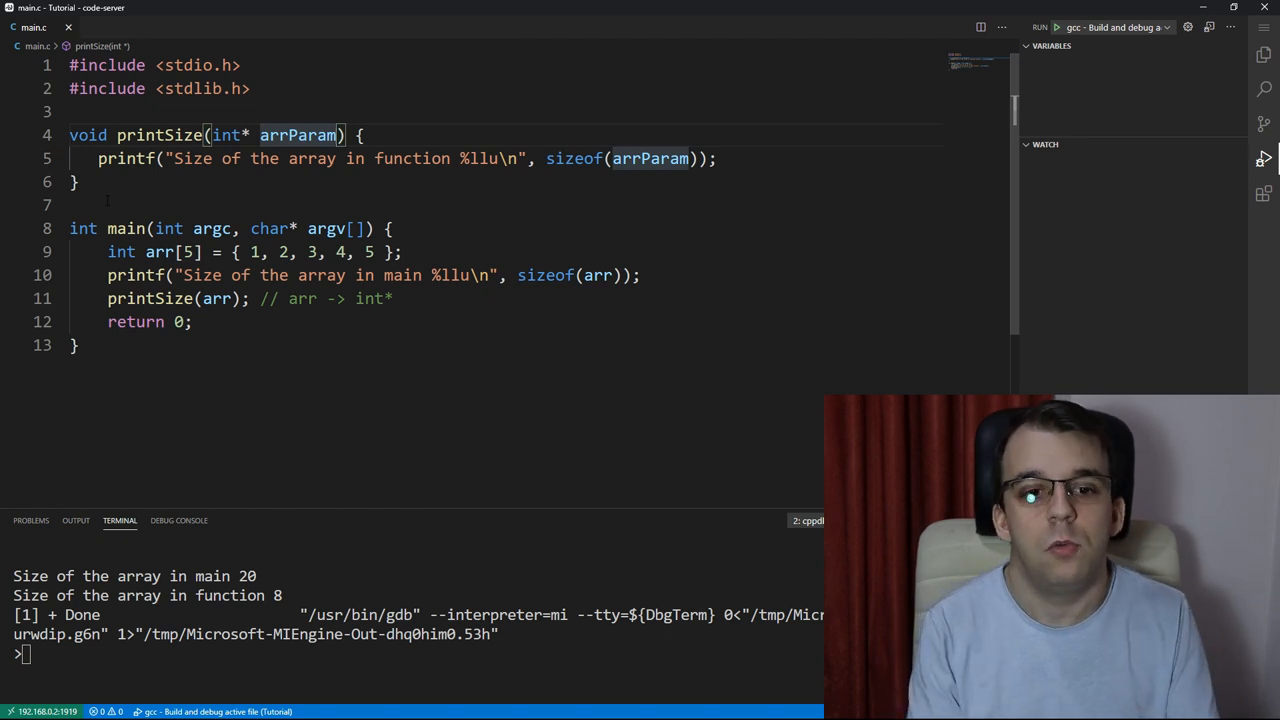
Step: Add a size_t size parameter and a 5 argument, then select them for deletion
text(, size_t)
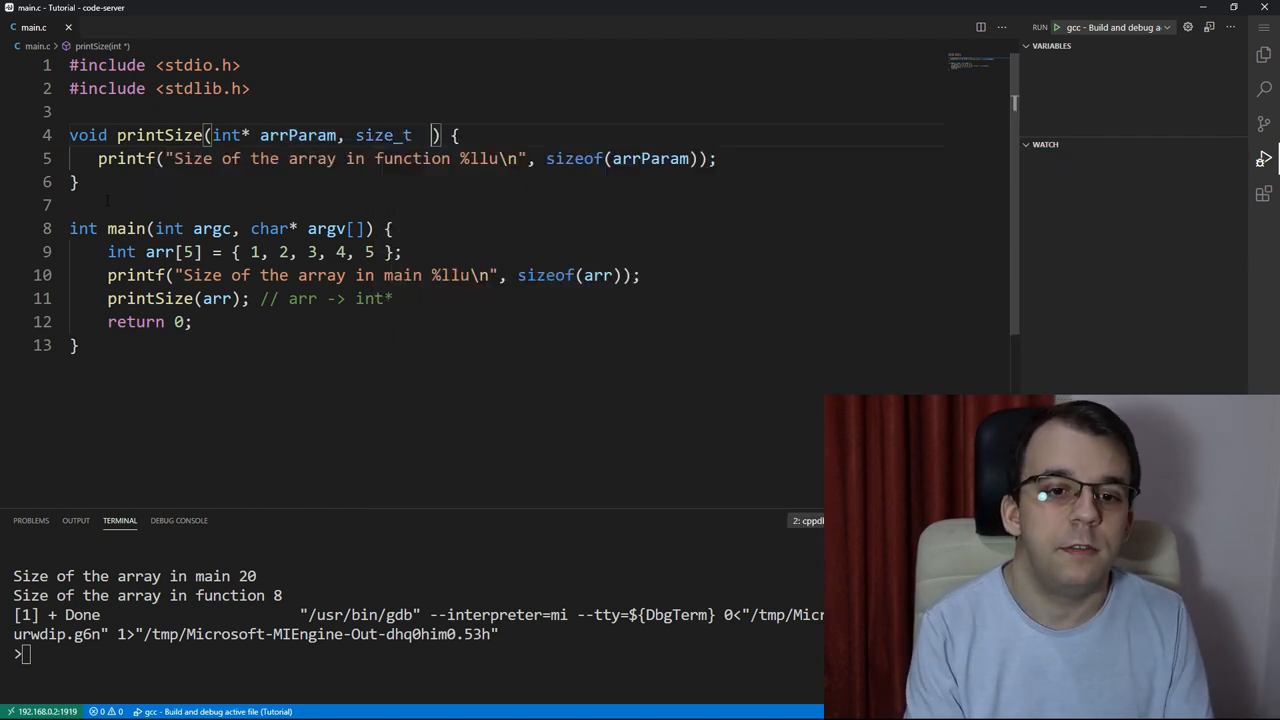
text(size)
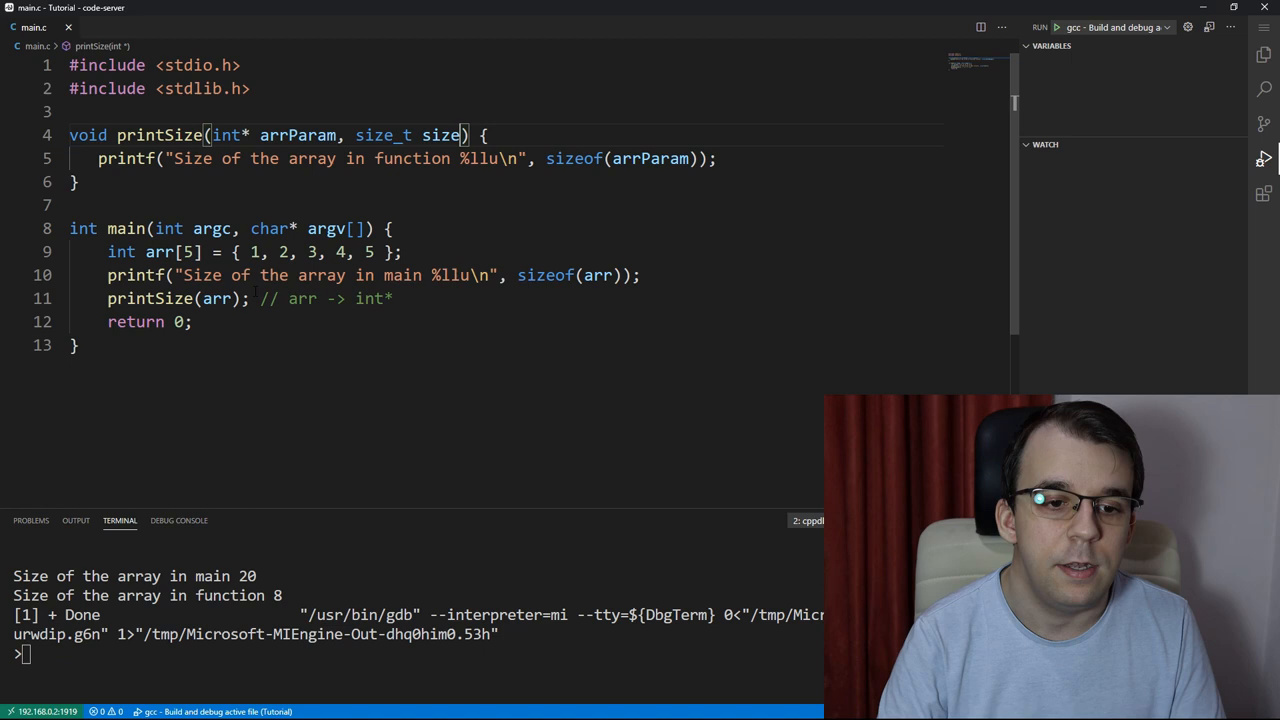
text(, 5)
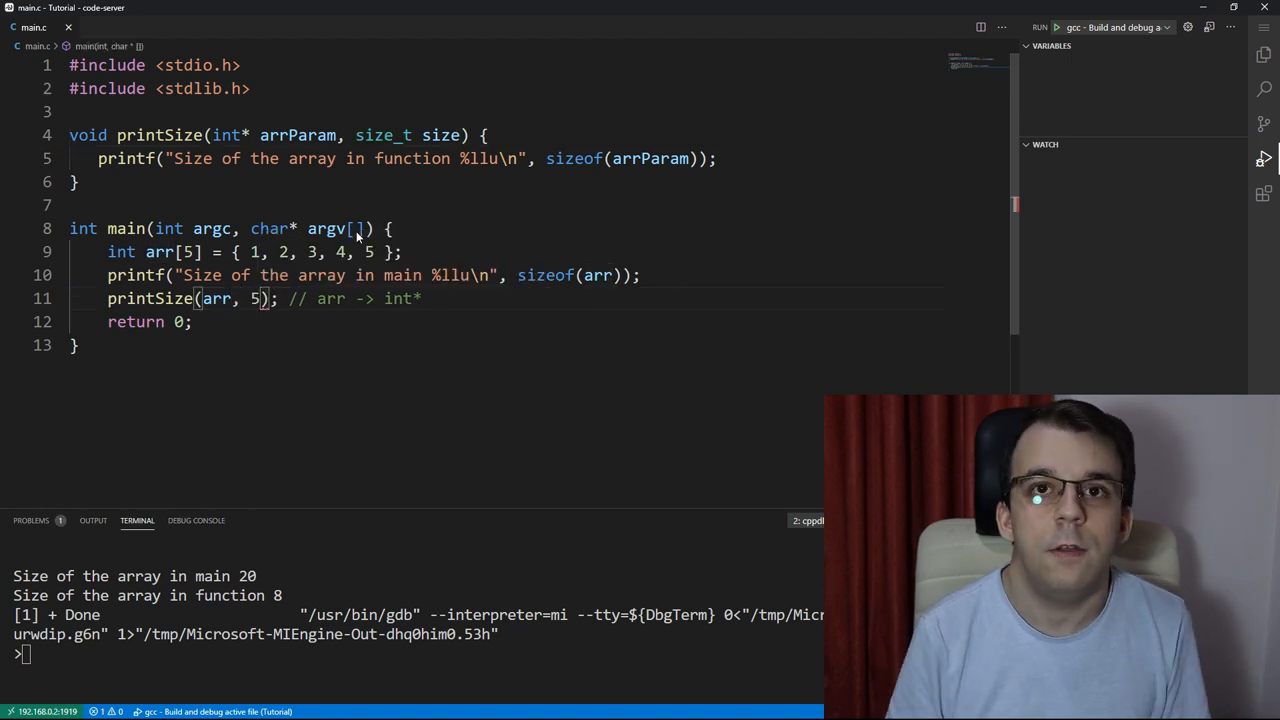
drag(183, 158, 716, 158)
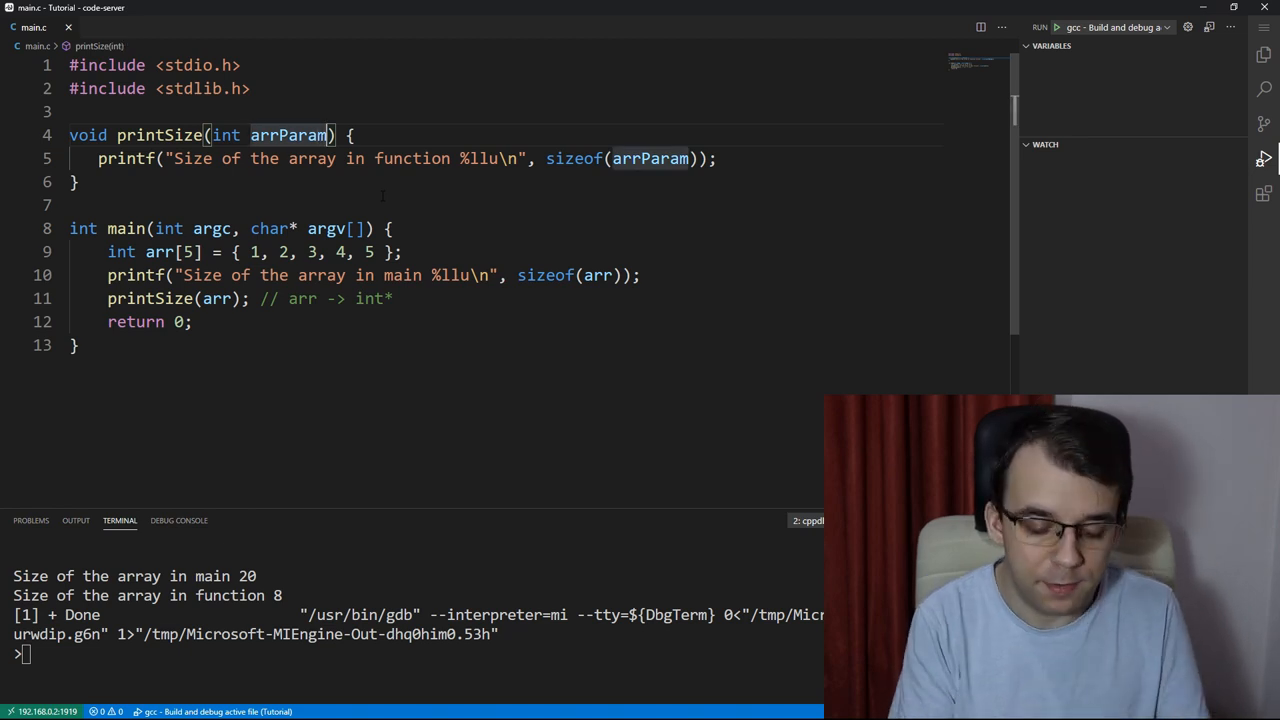
Step: Append [5] to arrParam in the printSize parameter list
text([5])
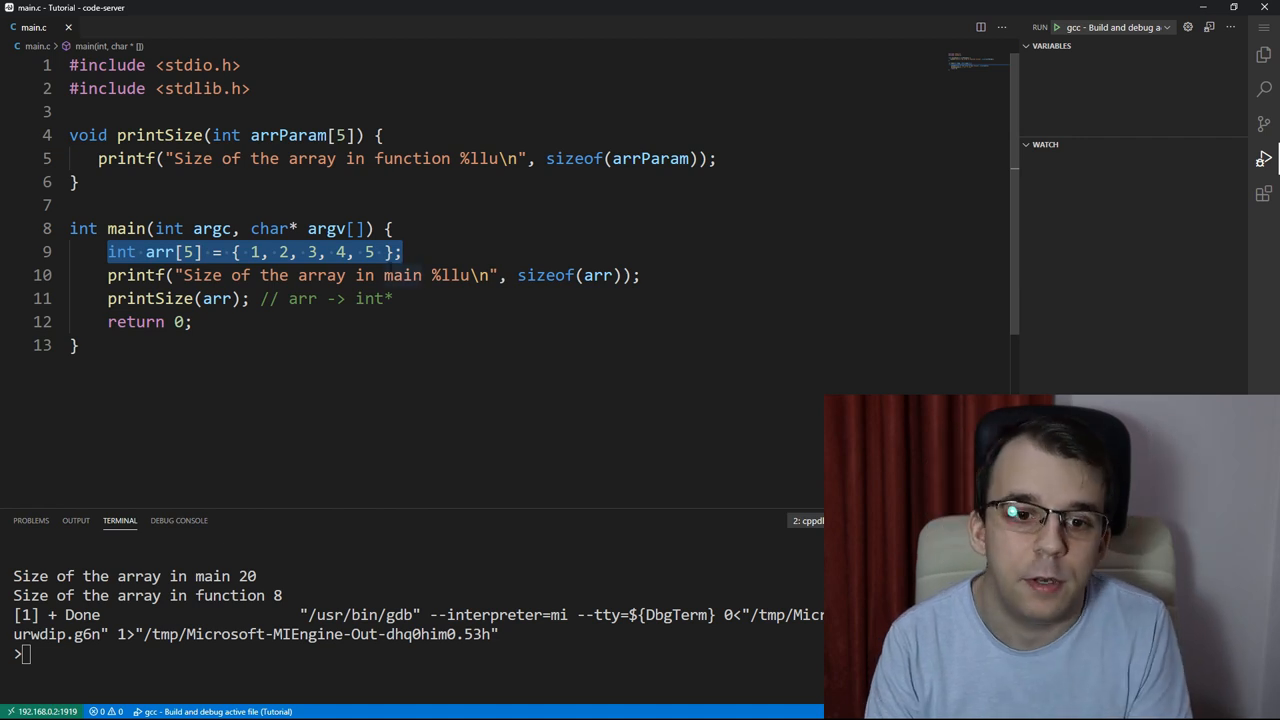
Step: Set arrParam[0] = 10; print arr[0] with %d in main, run, then delete the test edits
text(arr)
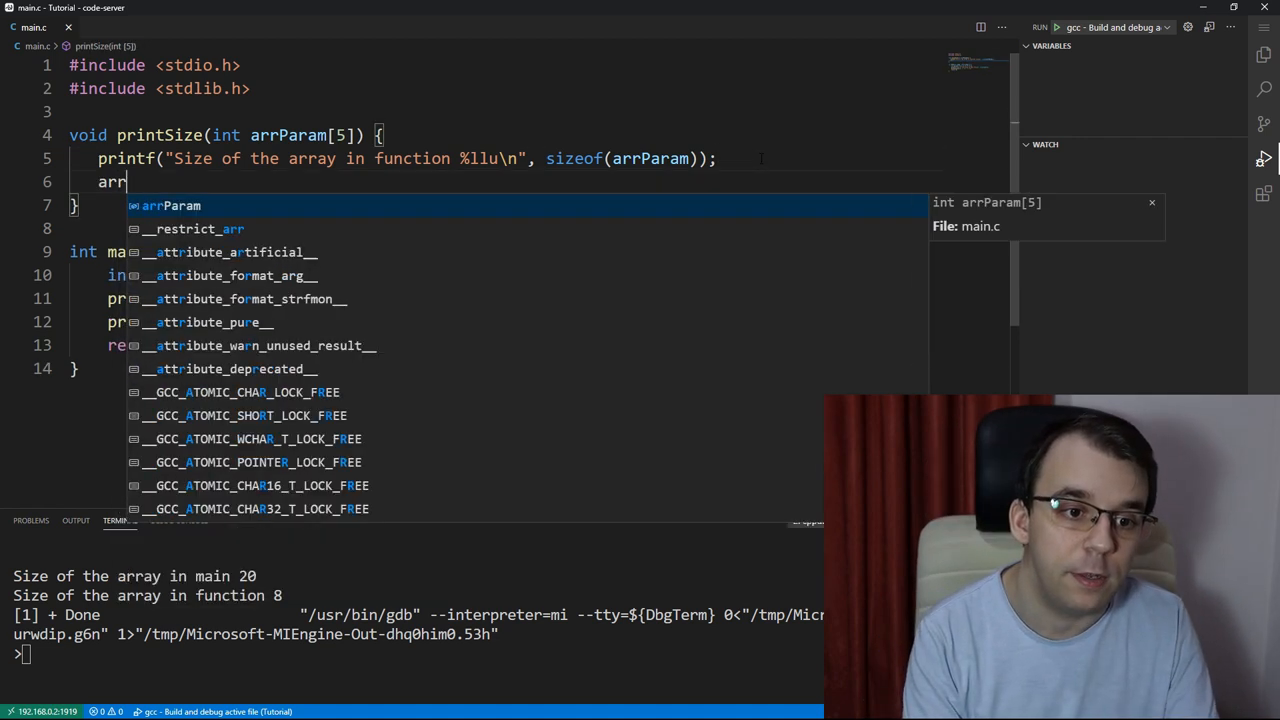
text([0] =)
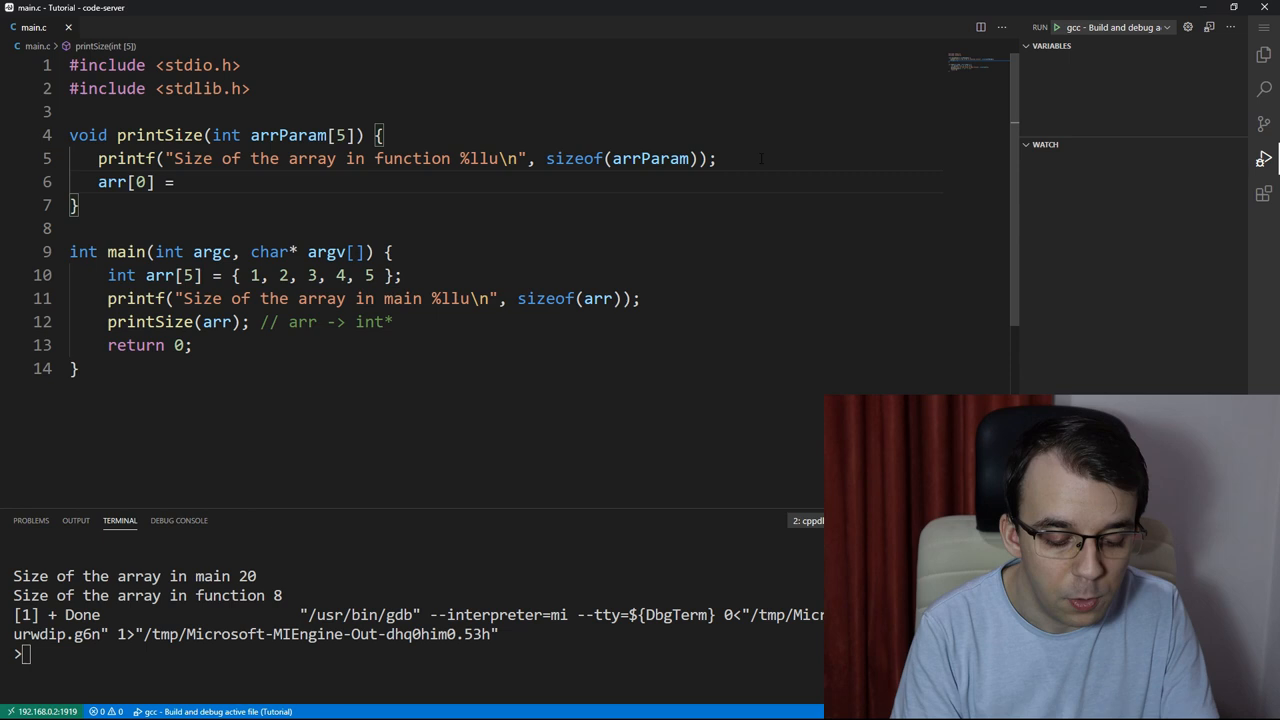
text(10;)
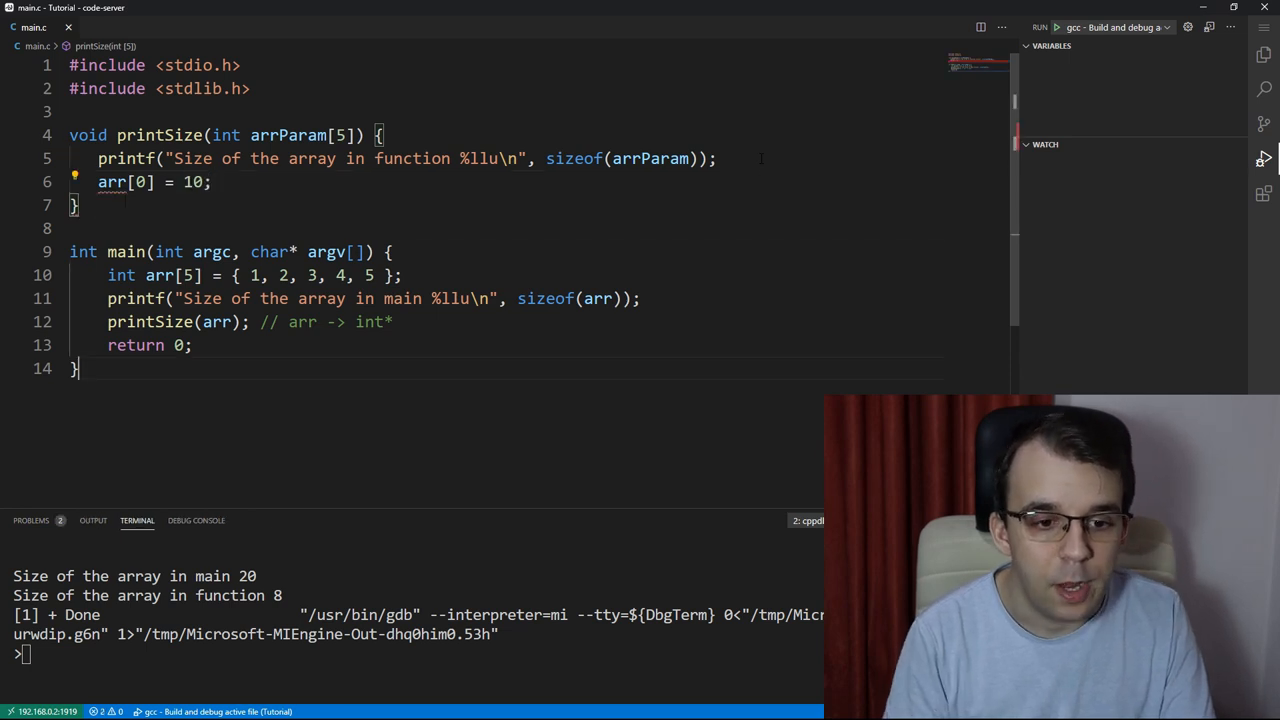
text(printf)
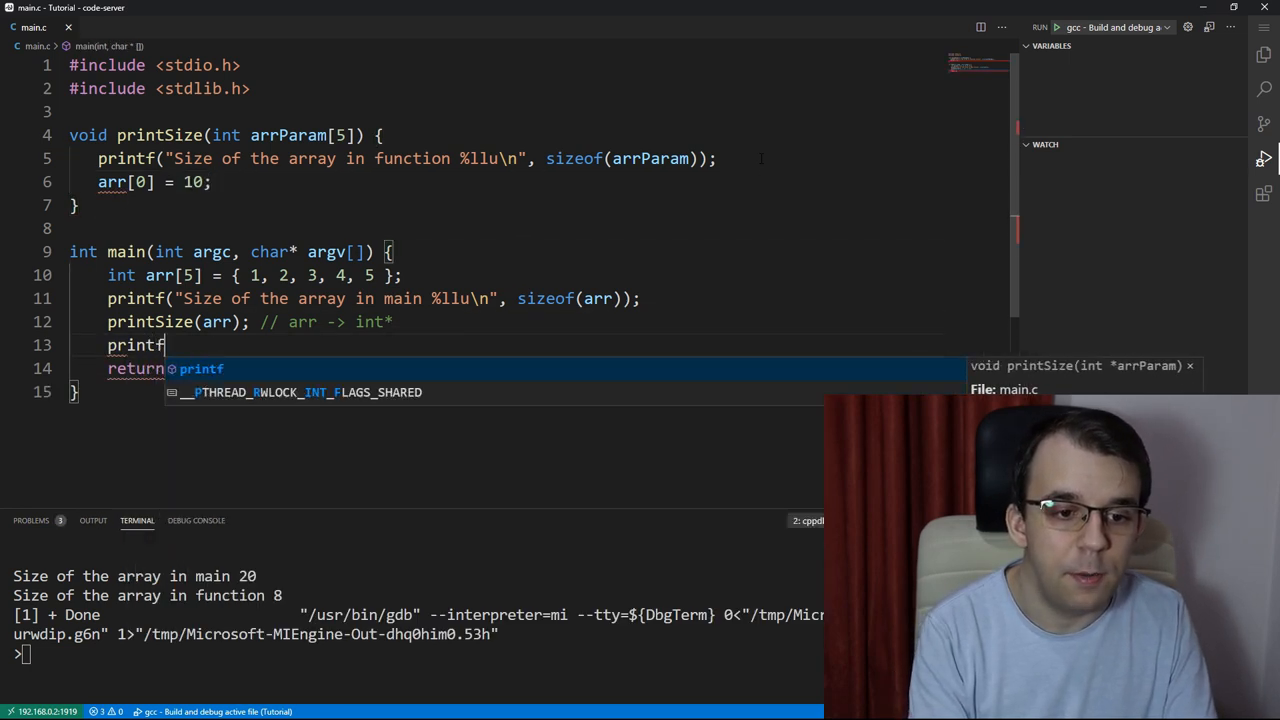
text(("%d\n"))
click(155, 182)
text(Param)
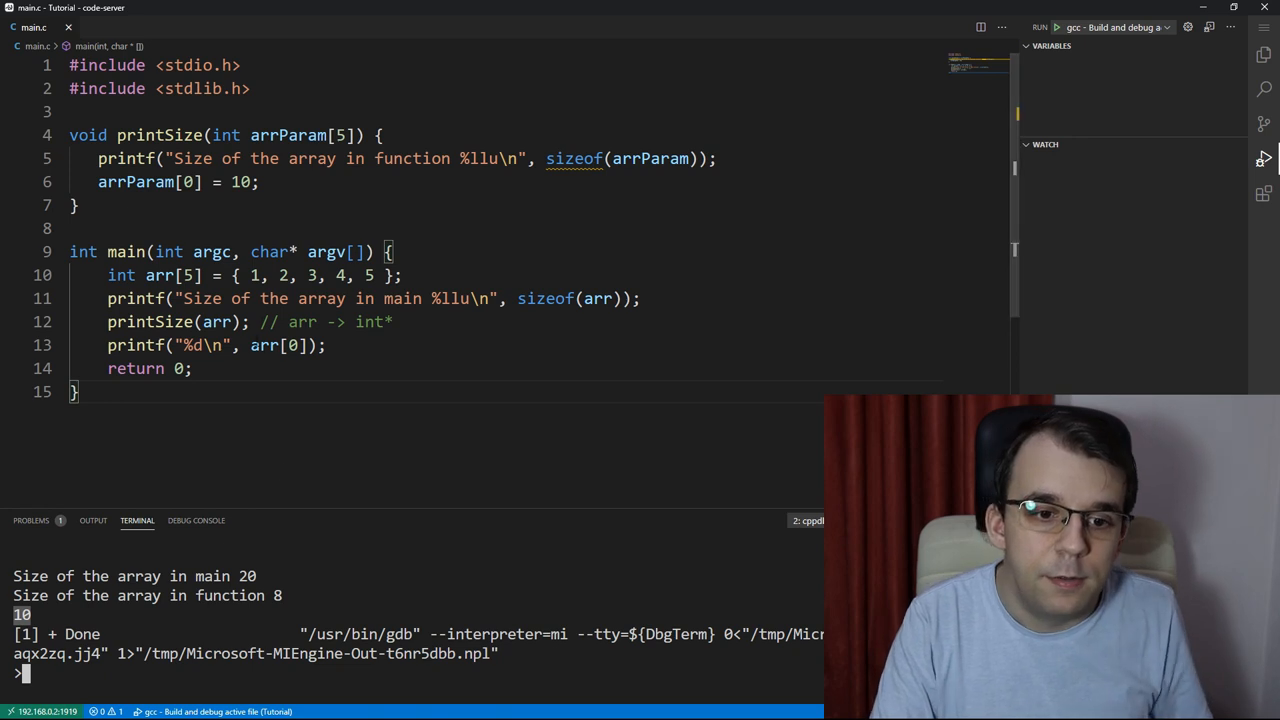
key(Delete)
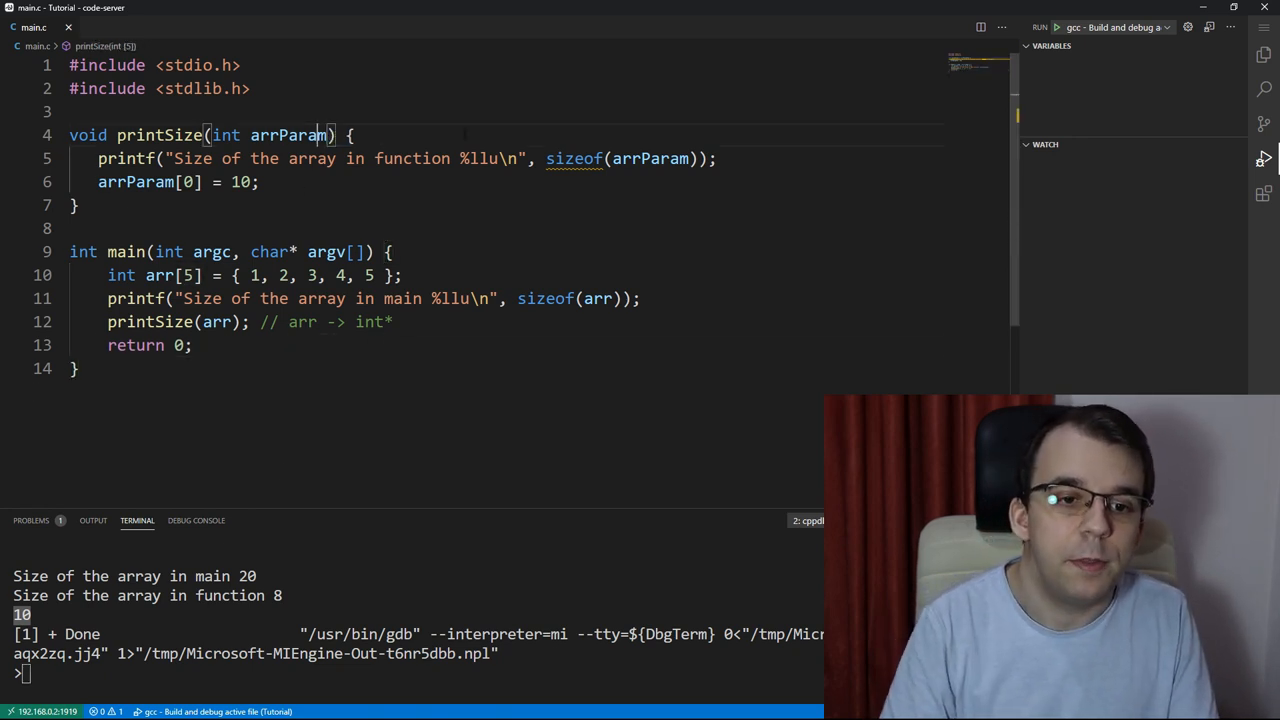
Step: Change the parameter to int* arrParam and select the arrParam[0] = 10; line to delete it
text(*)
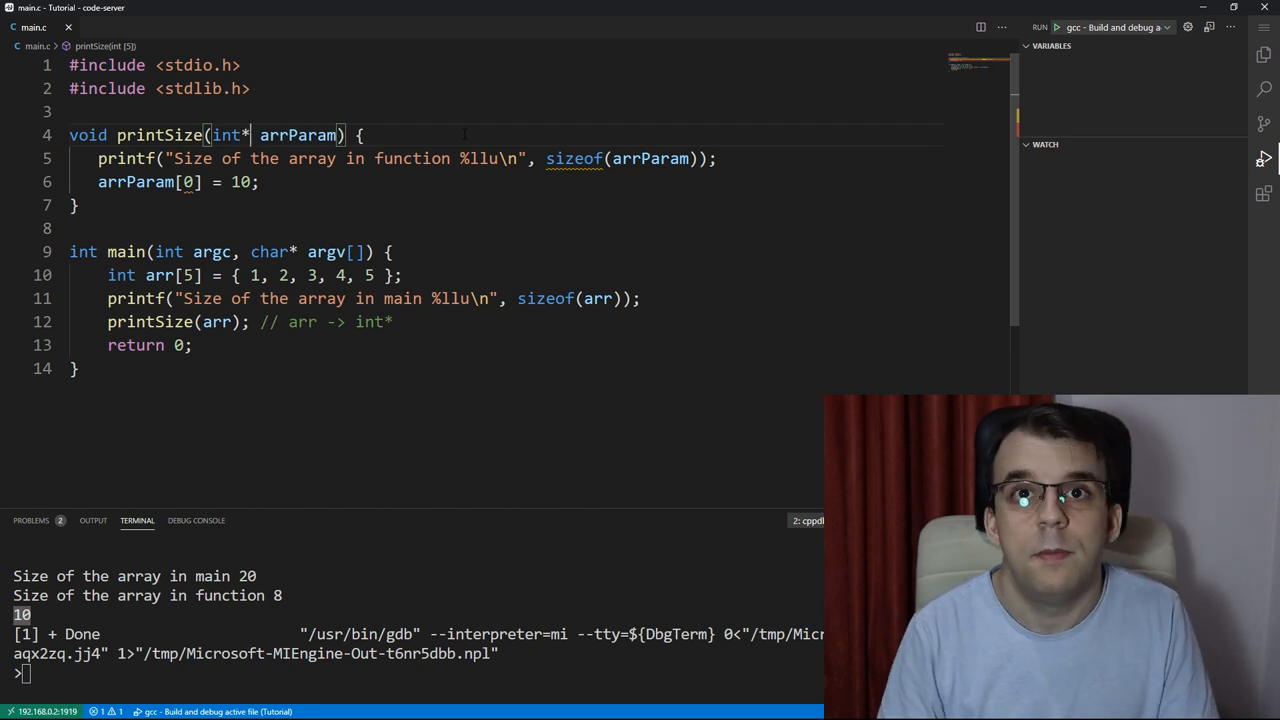
triple_click(178, 182)
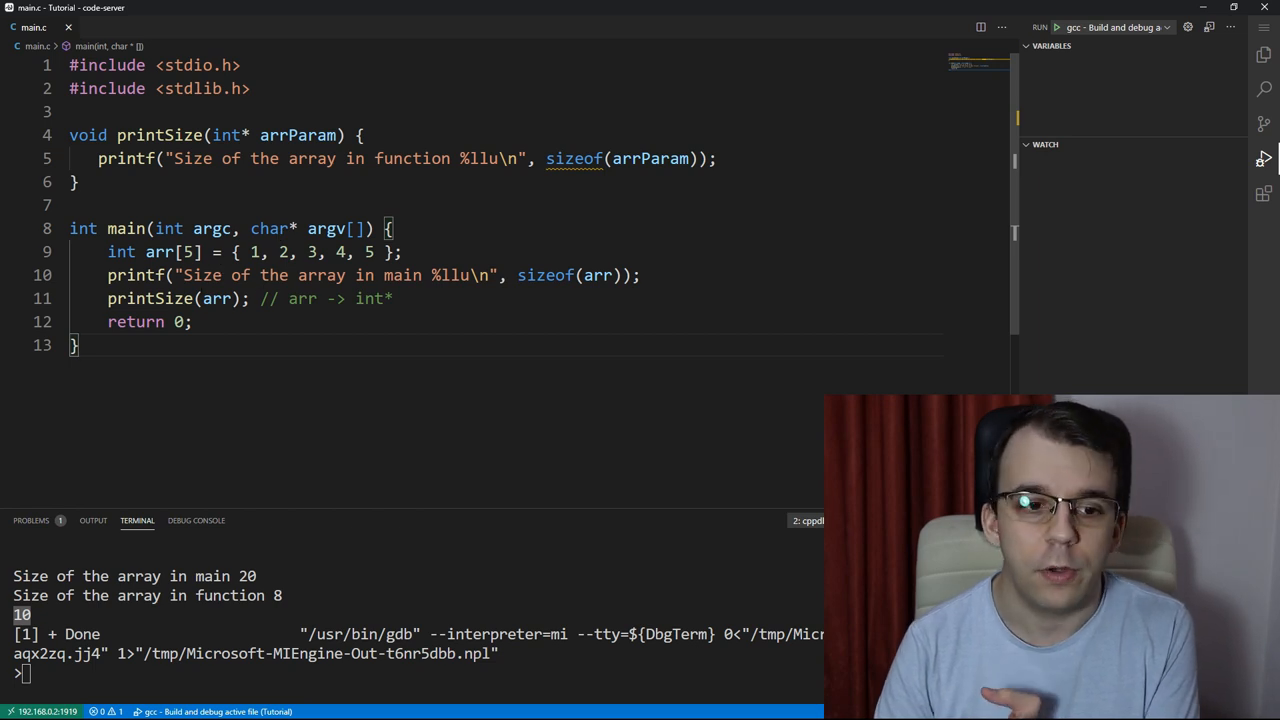
Step: Rewrite arr as int arr[5][5] with five rows of 1–5 and build to see the int (*)[5] warning
click(189, 252)
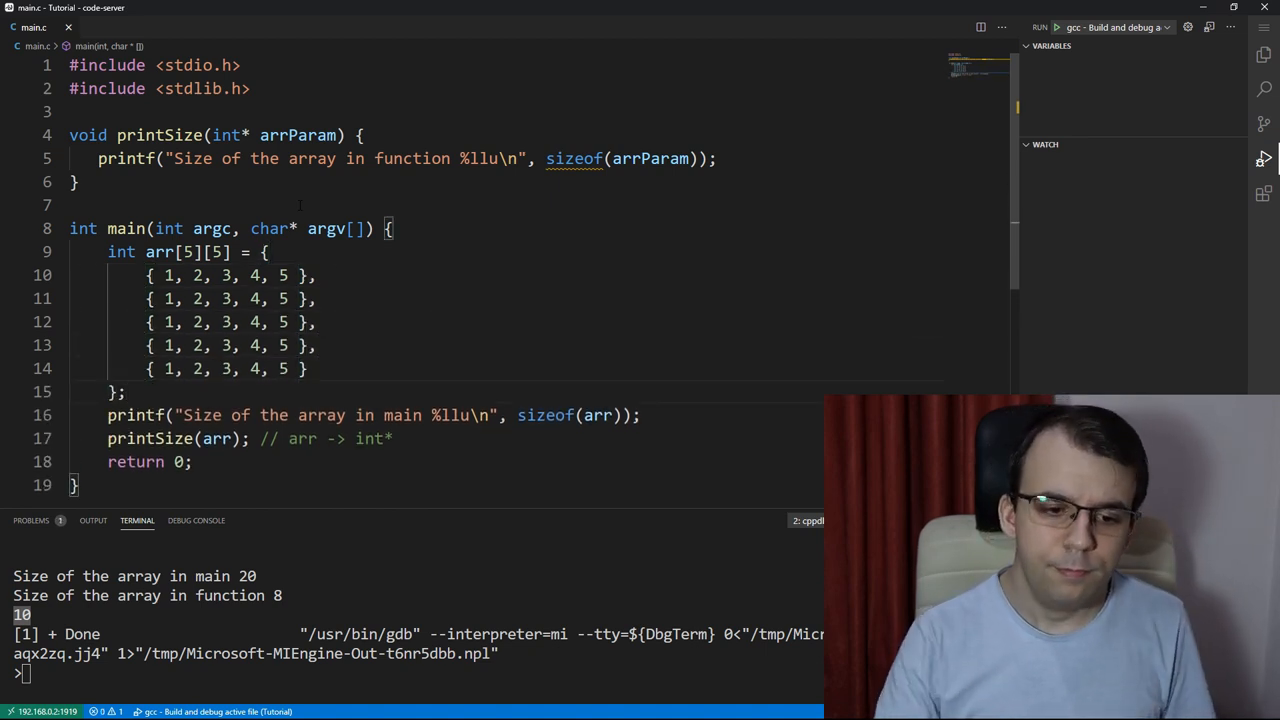
drag(90, 252, 125, 391)
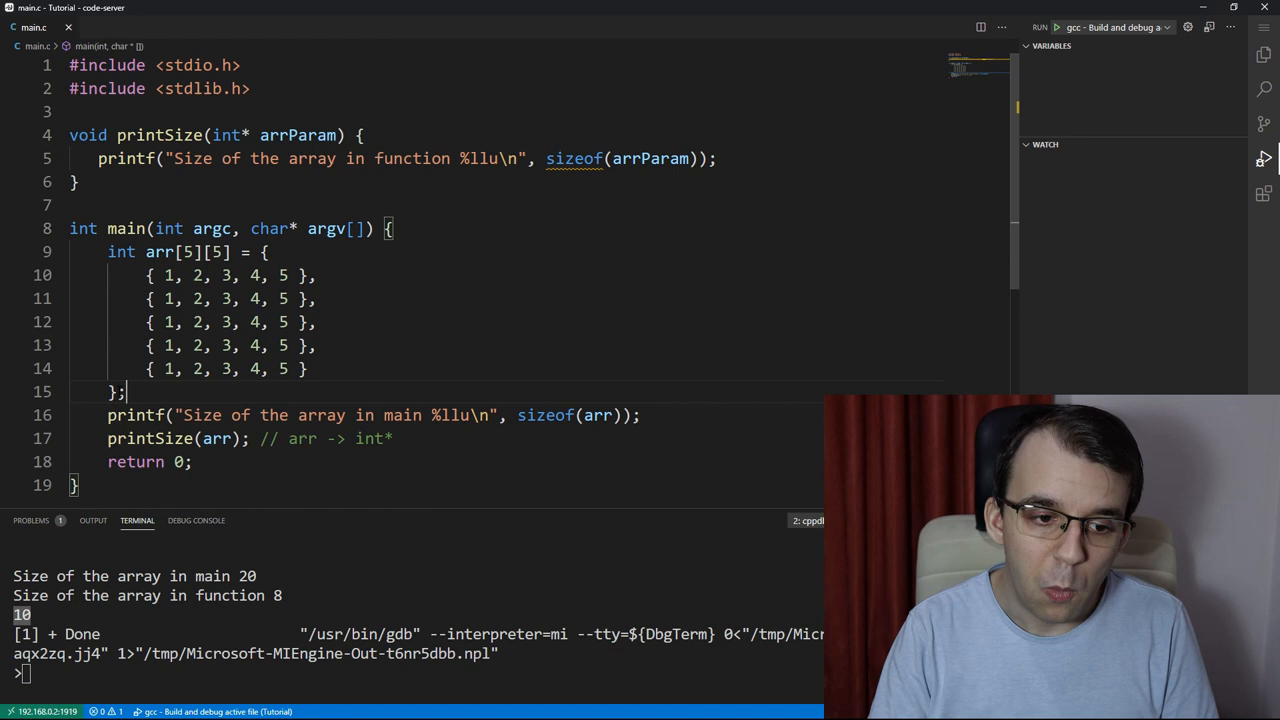
drag(70, 252, 125, 391)
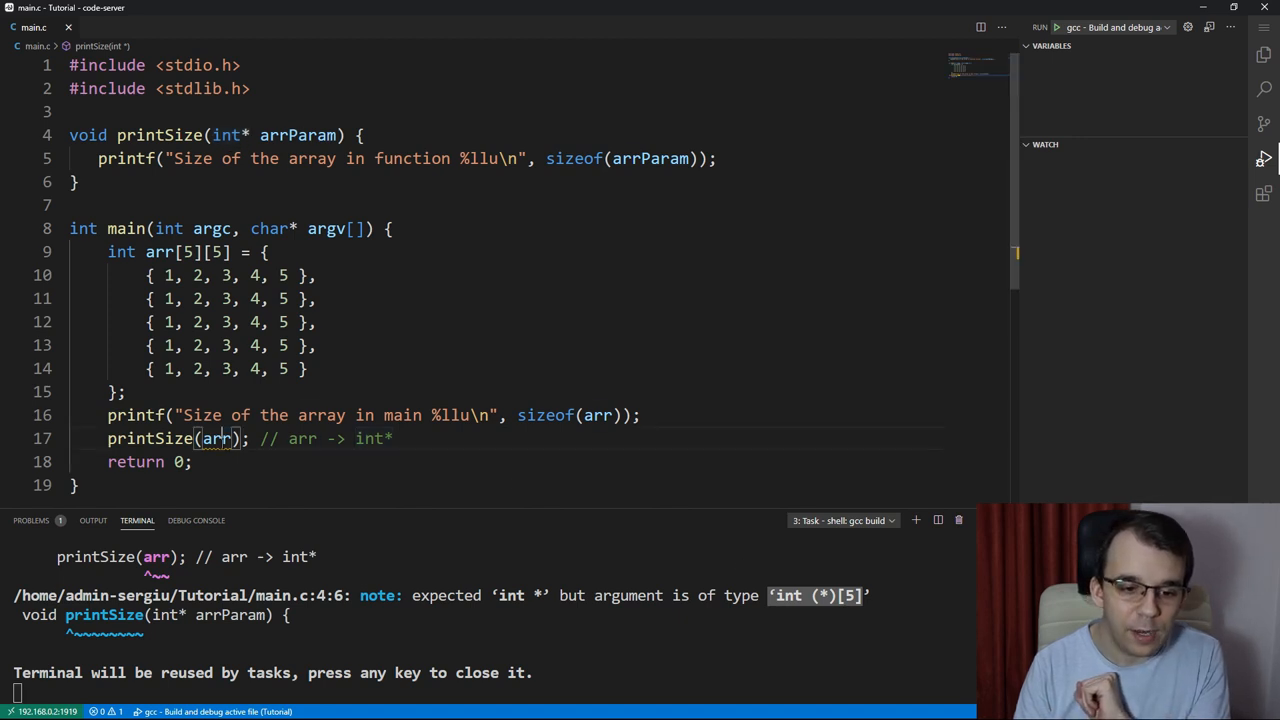
Step: Replace int* in the printSize(arr) comment so it reads arr -> int (*)[5]
double_click(372, 438)
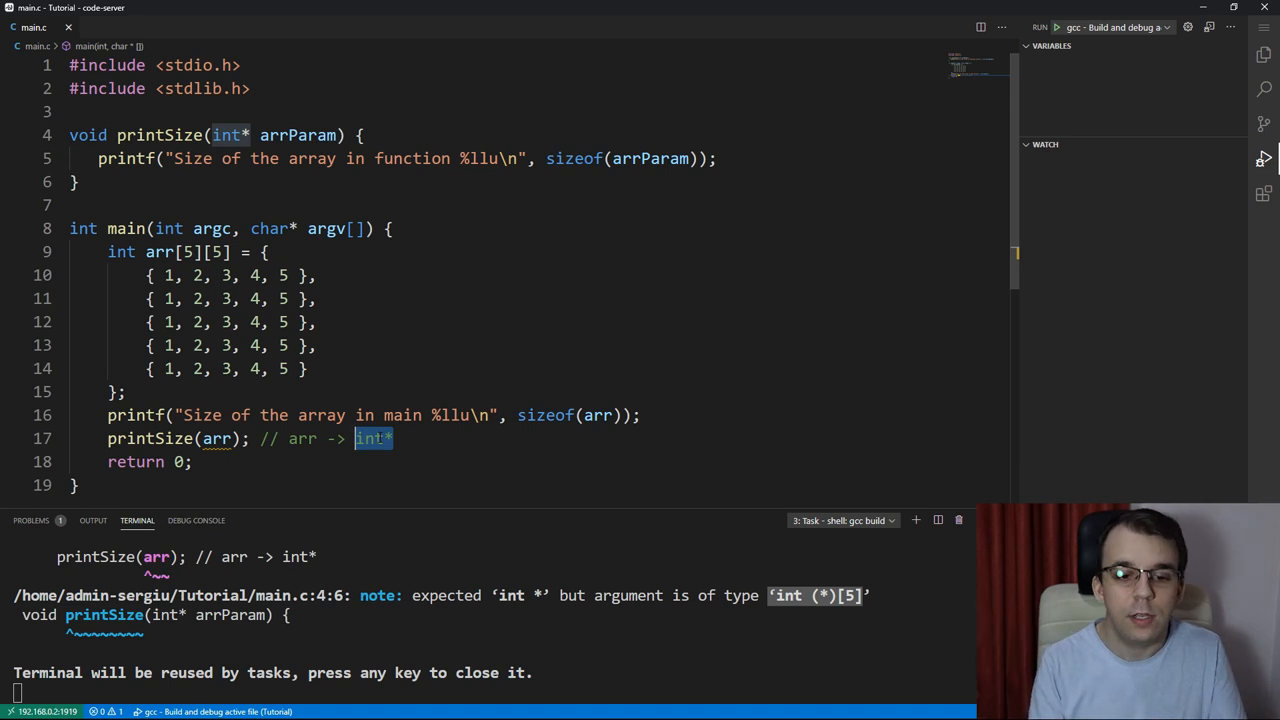
text(int ())
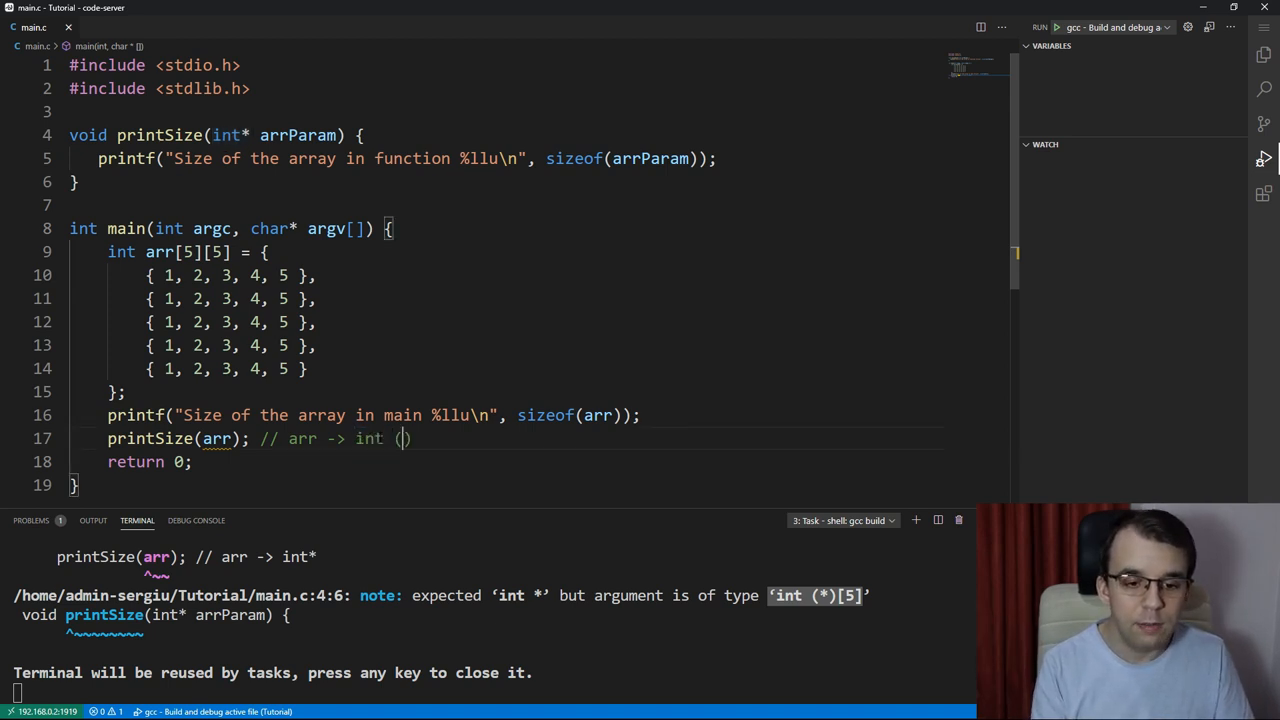
text(*)[5)
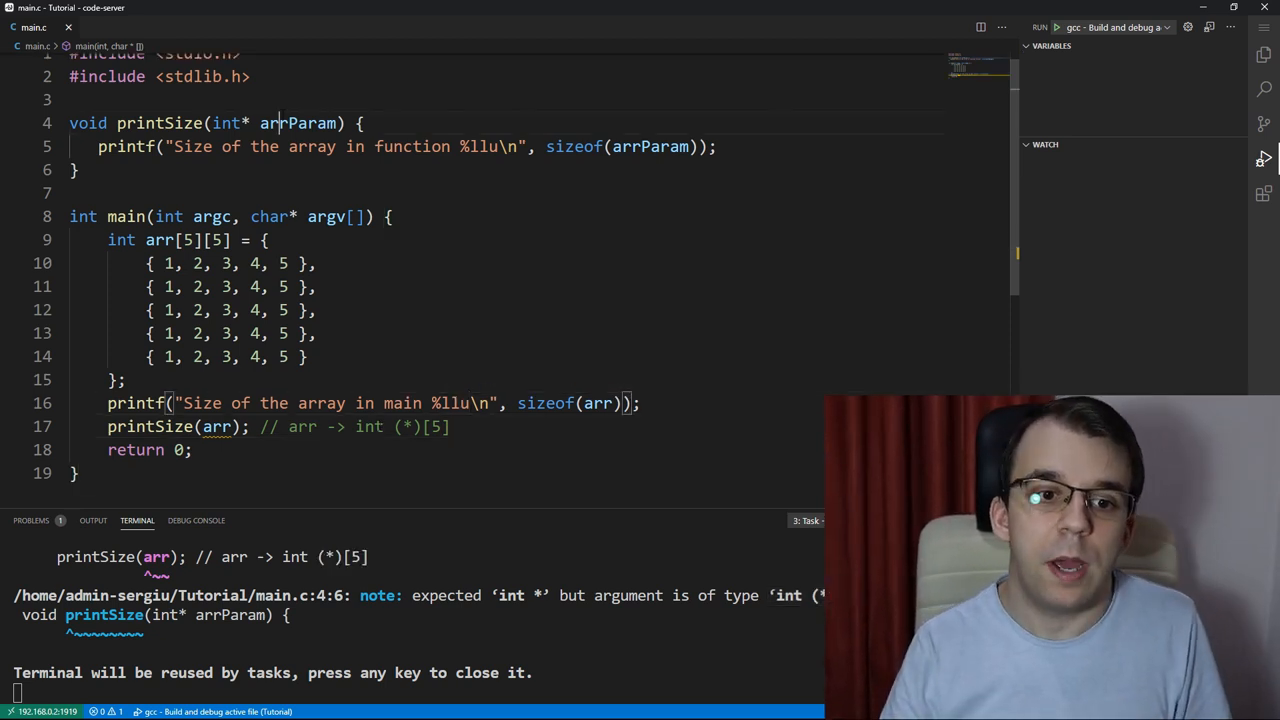
Step: Try adding [5] to arrParam, undo it, and declare the parameter as int** arrParam
double_click(298, 122)
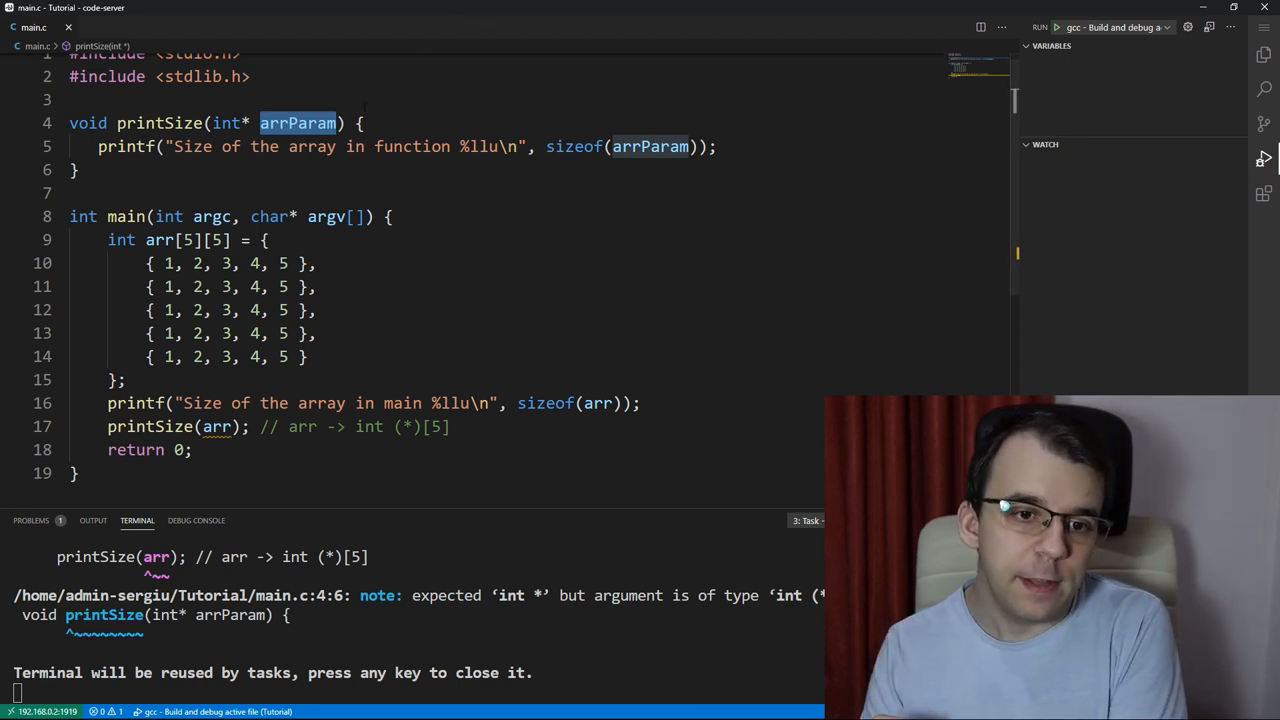
text([5])
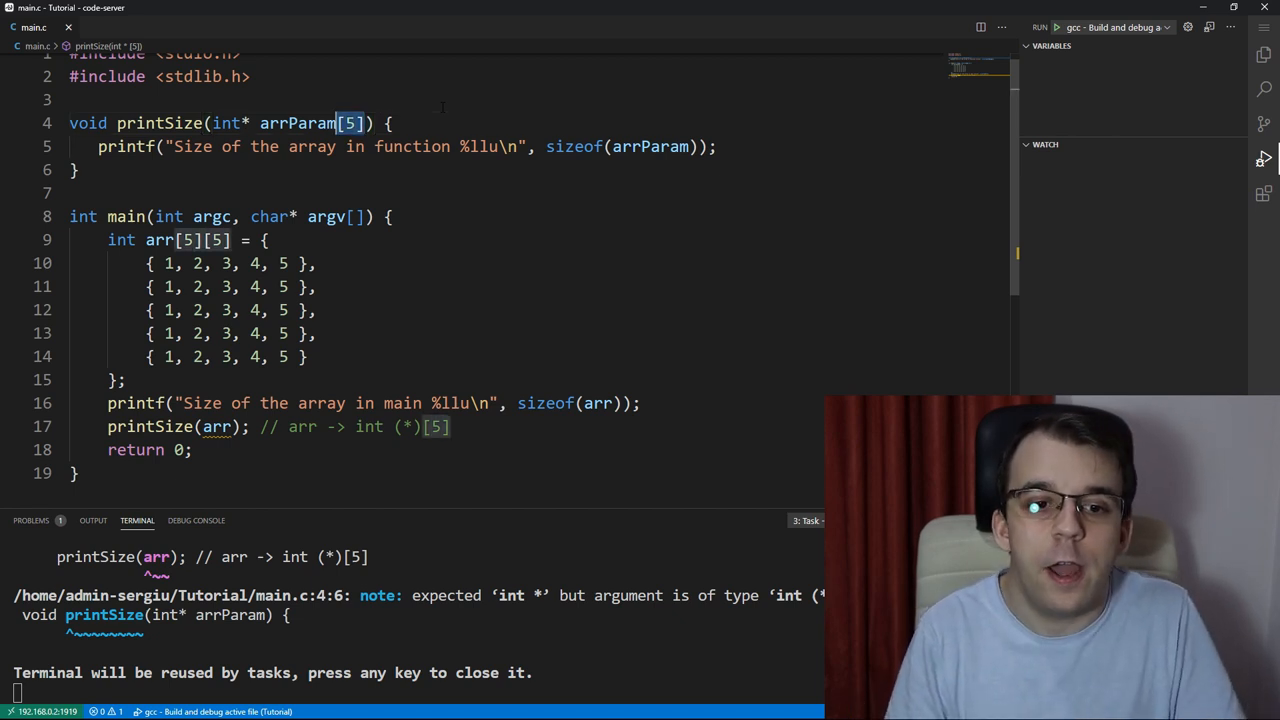
key(Delete)
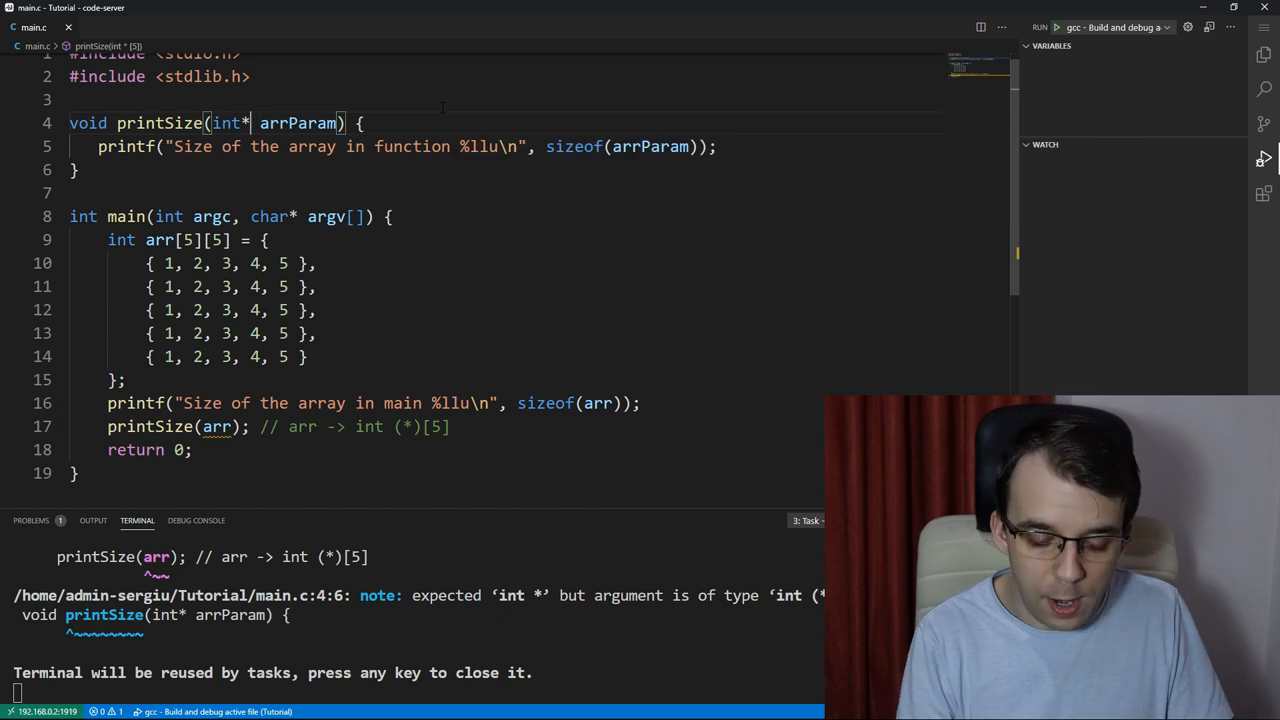
text(*)
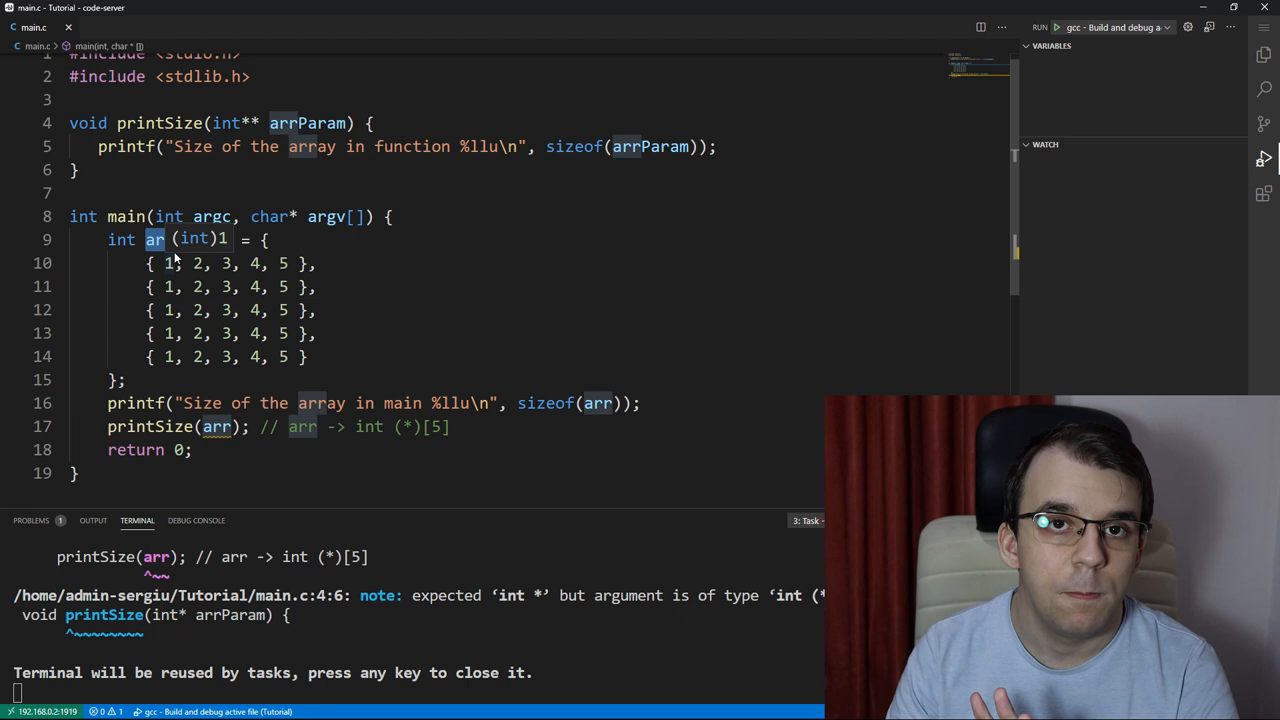
Step: Add the assignment arrParam[0][0] = 10; to printSize, run into the segfault, and stop debugging
text(arr[5][5])
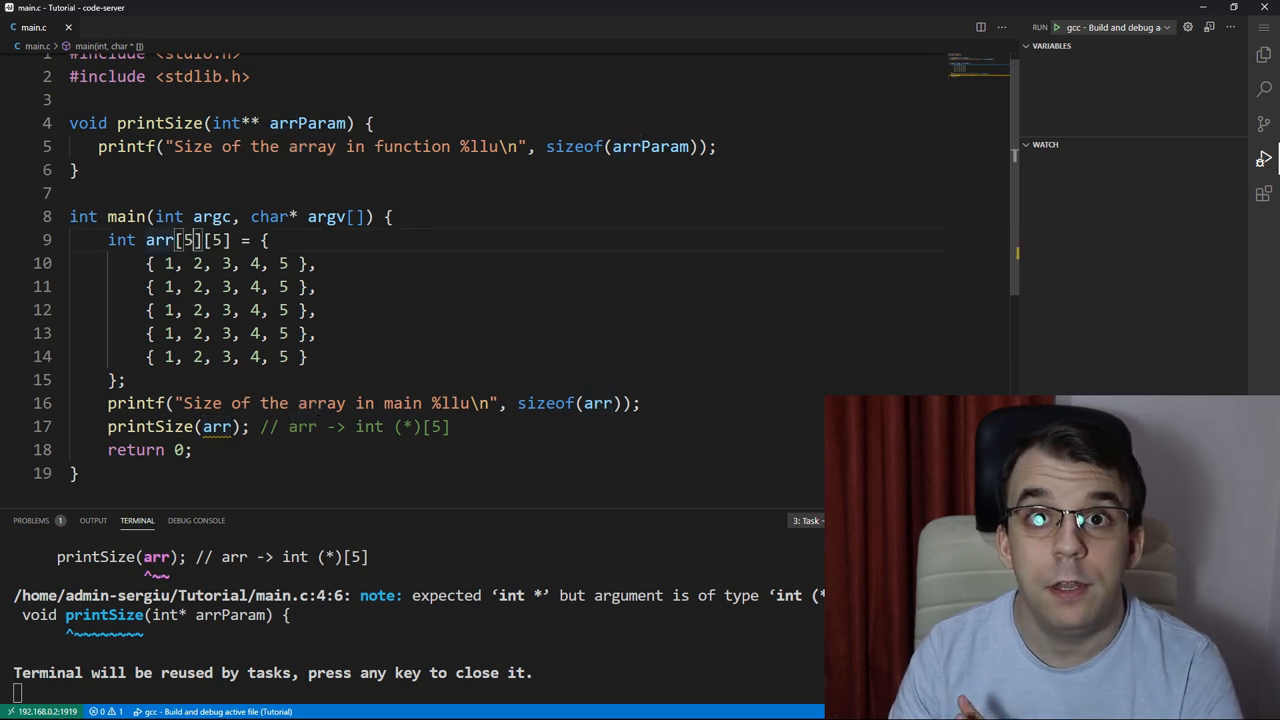
text((int))
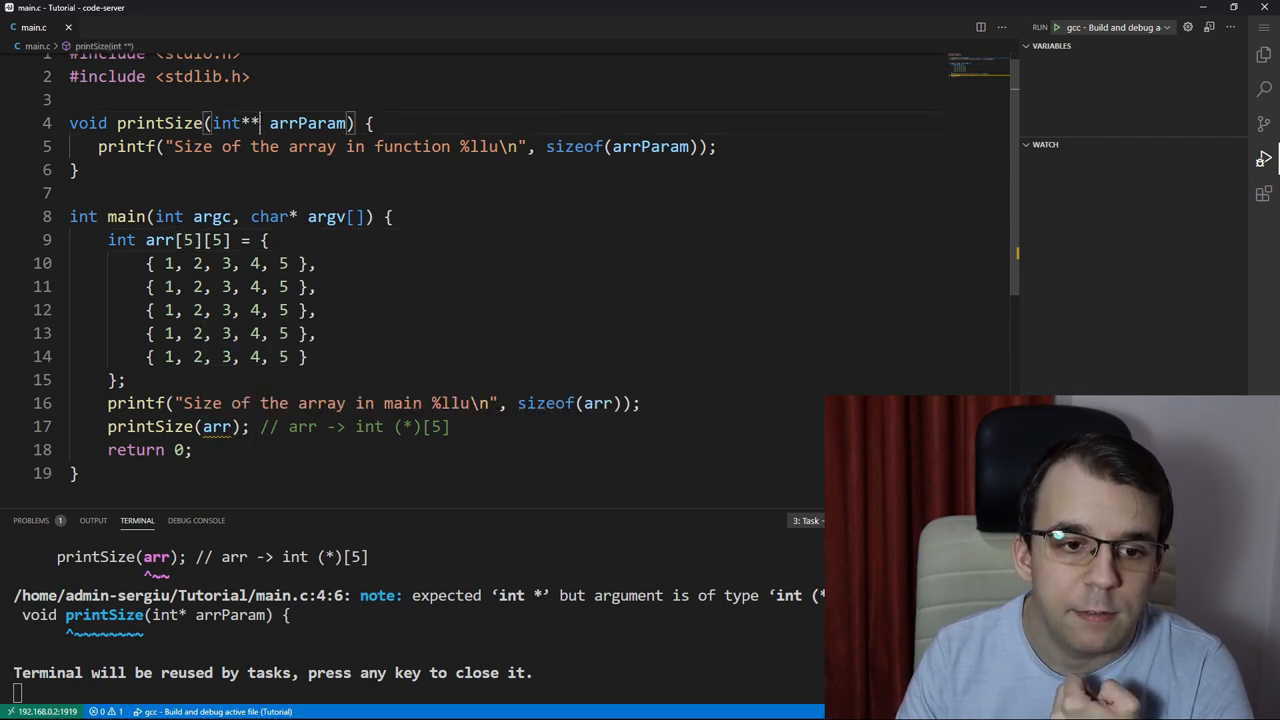
text(arrP)
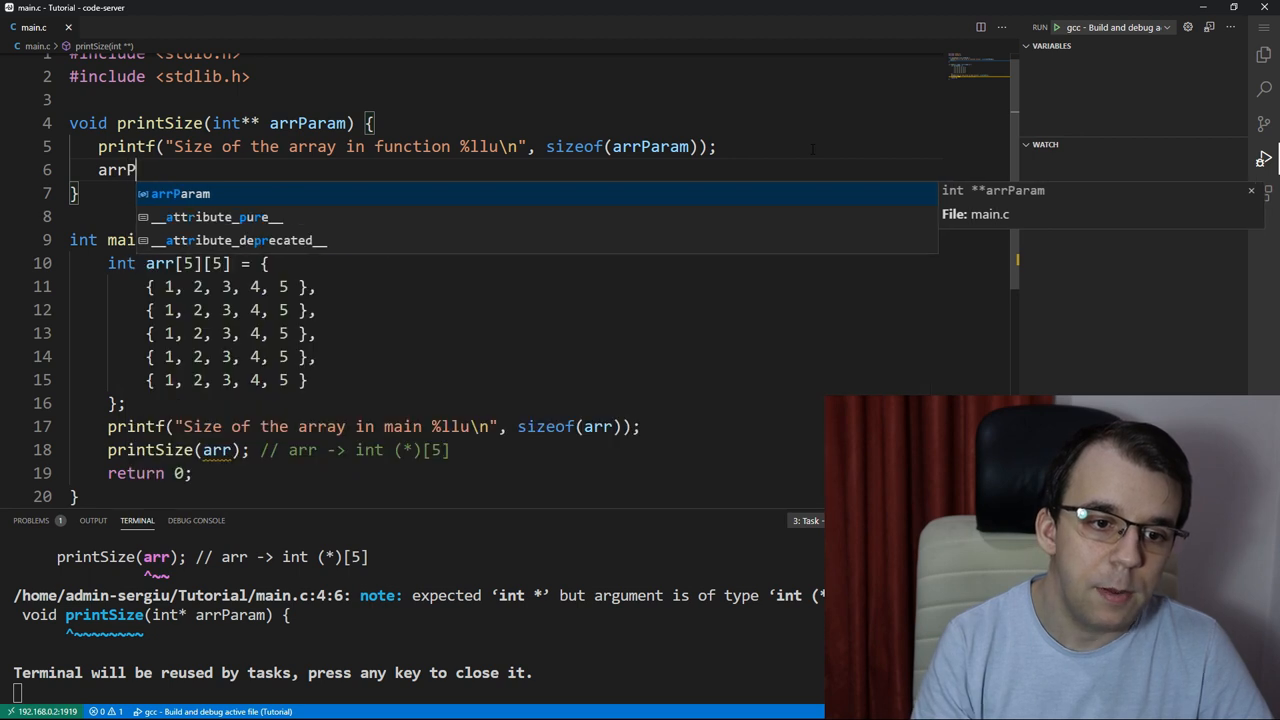
text(aram[0][0])
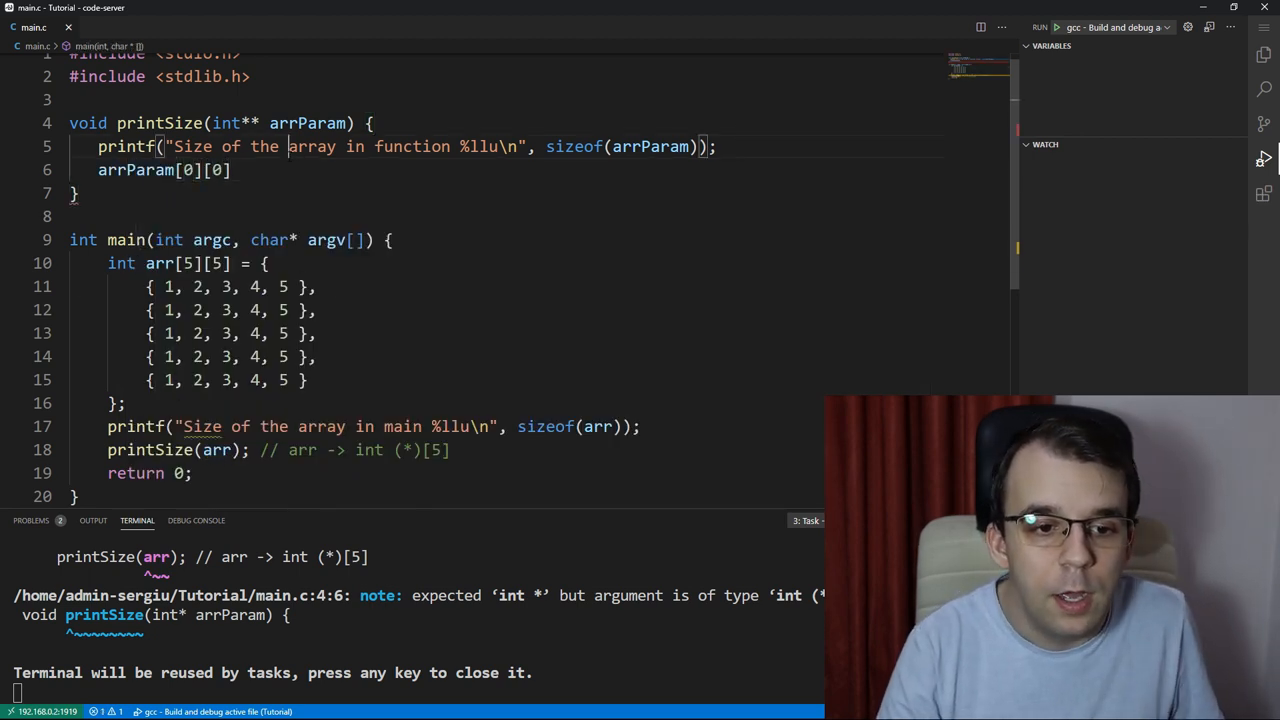
text(=)
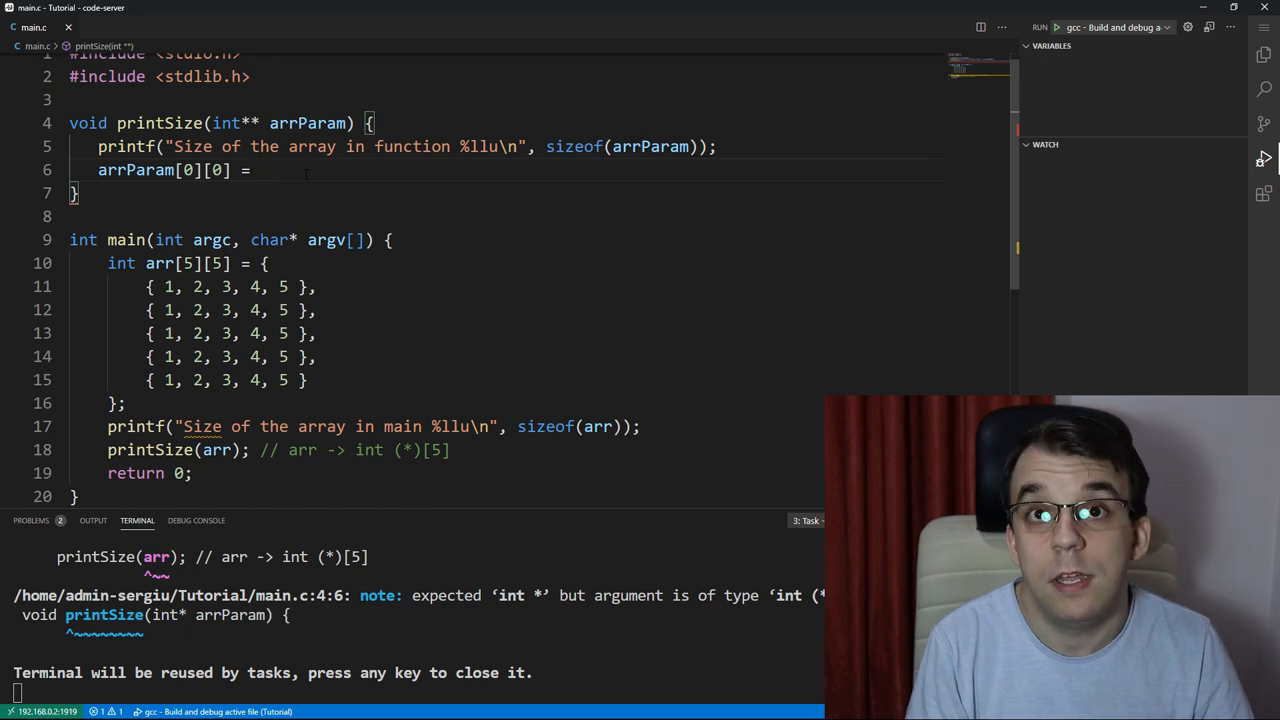
text(10;)
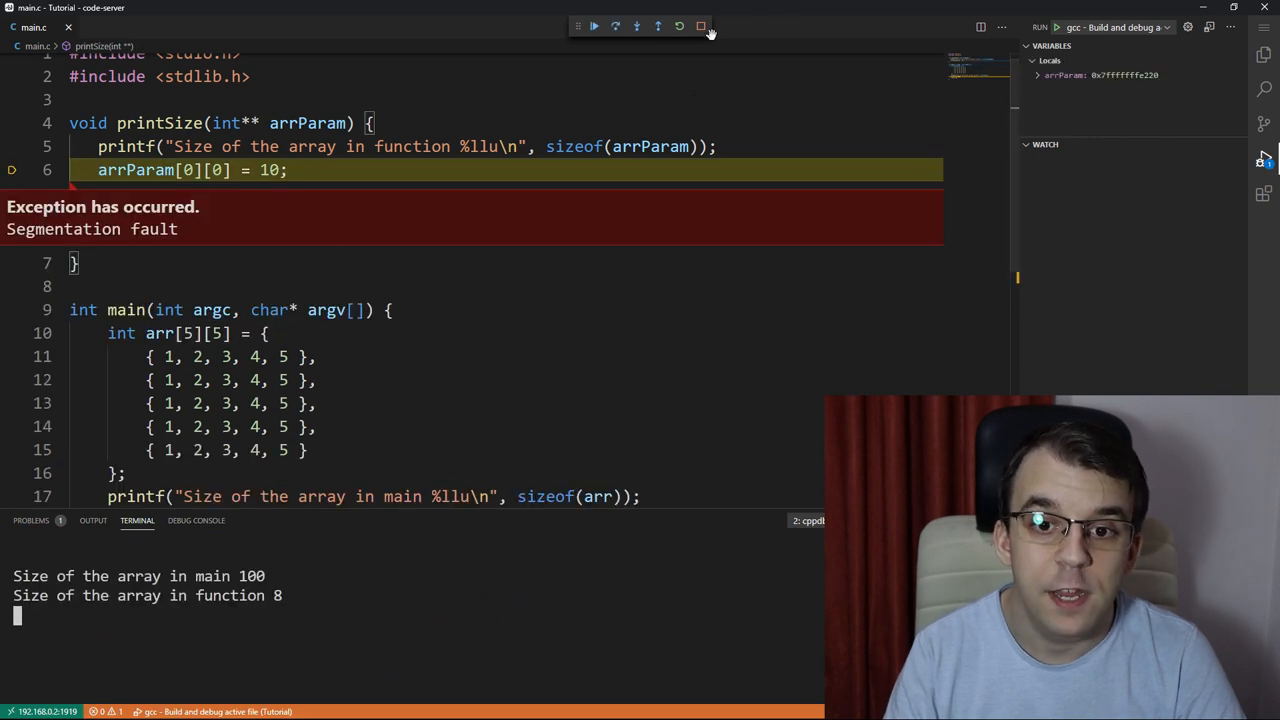
click(701, 26)
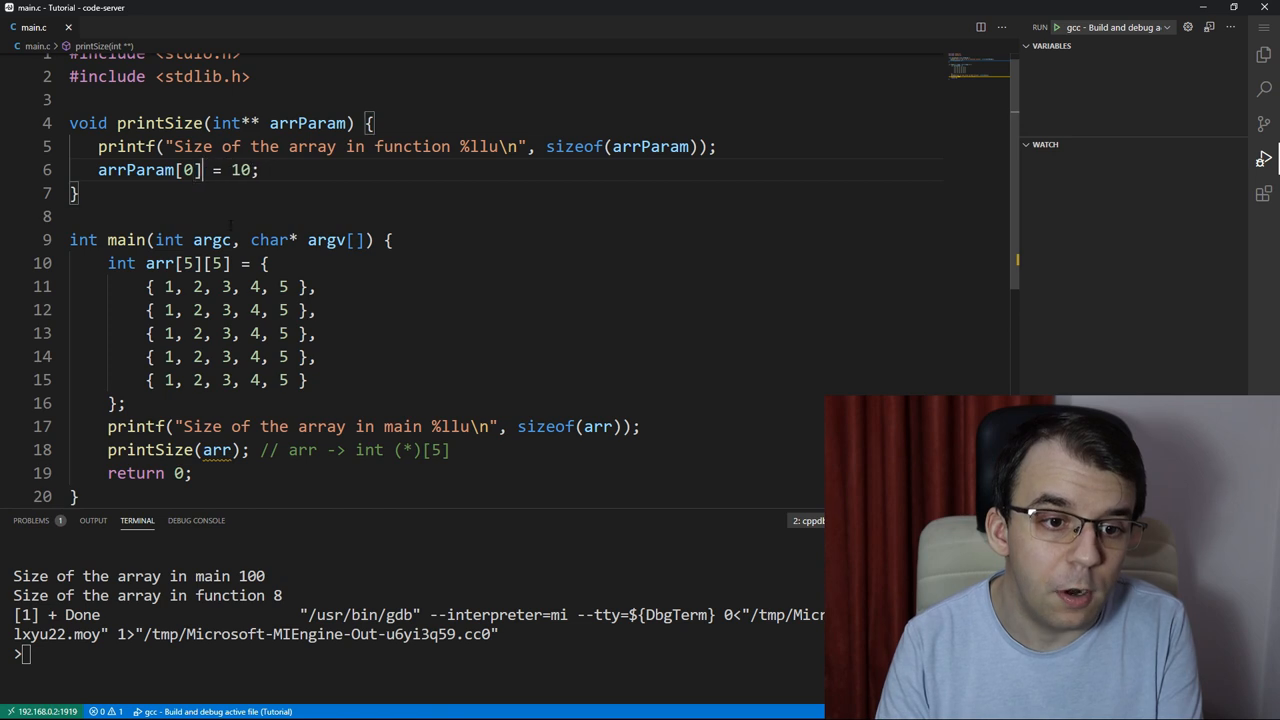
Step: Add [0] back so printSize's assignment reads arrParam[0][0] = 10
double_click(148, 170)
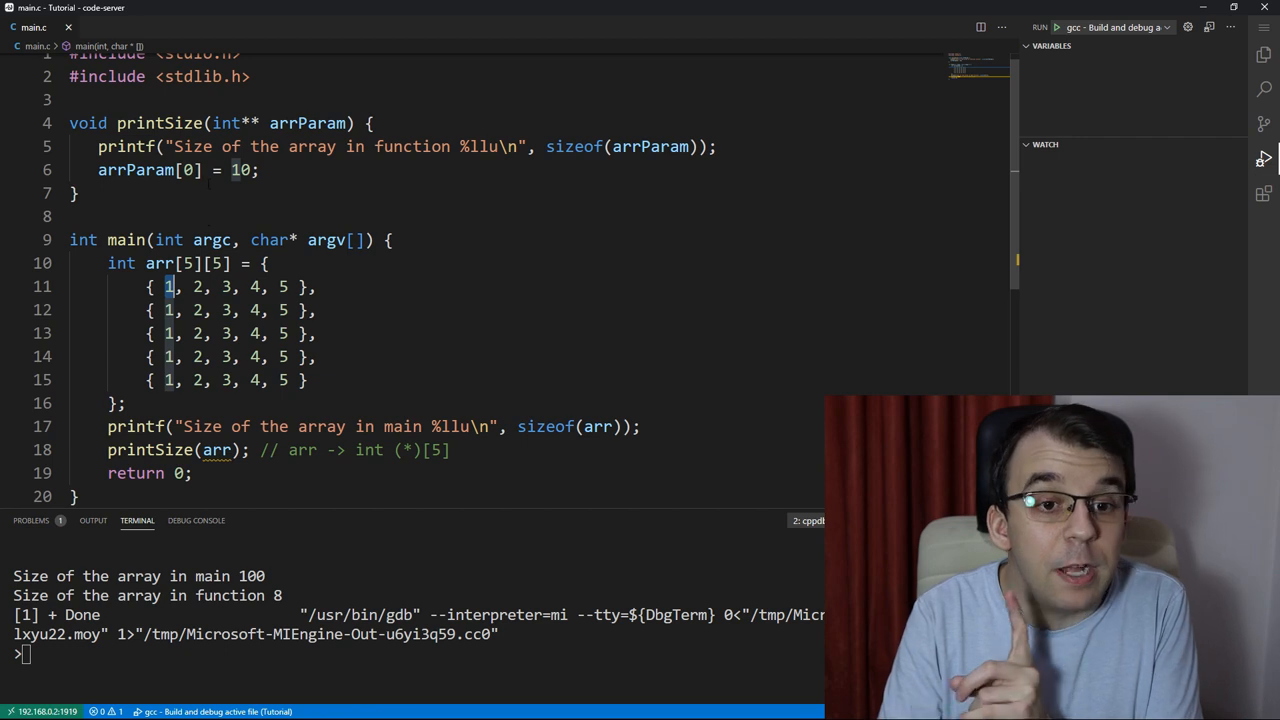
text([0])
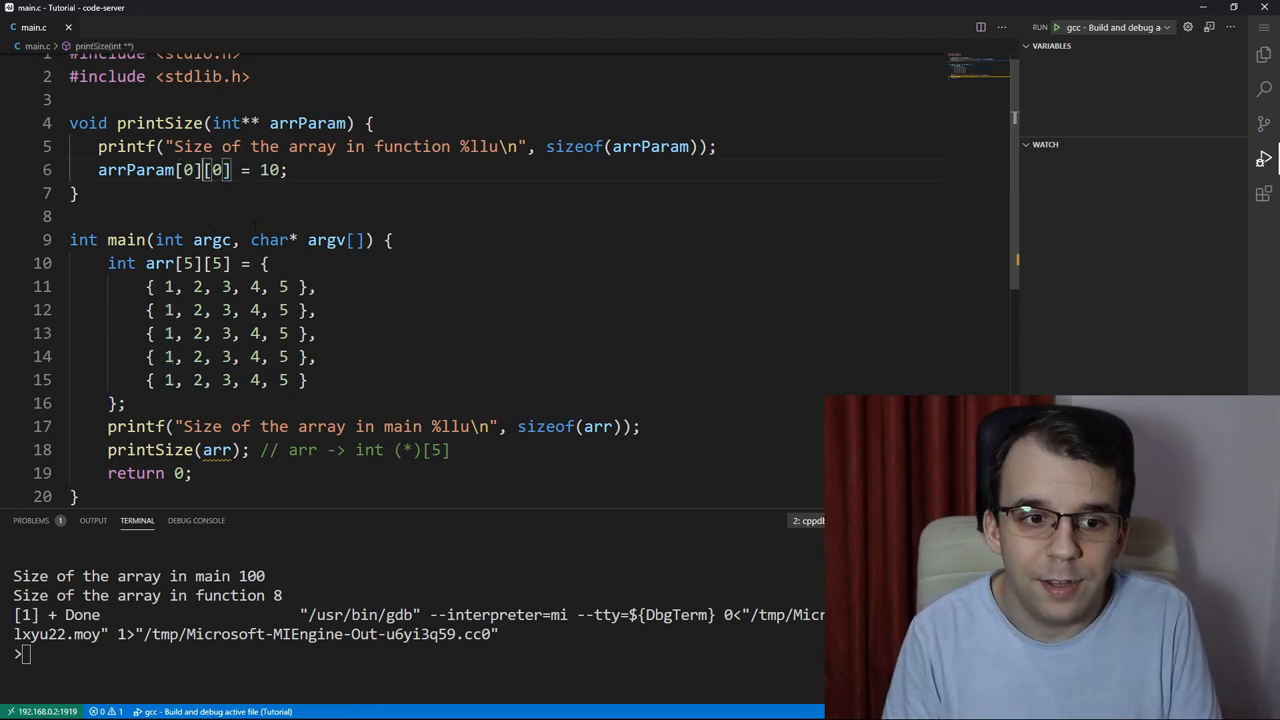
double_click(198, 170)
text(1)
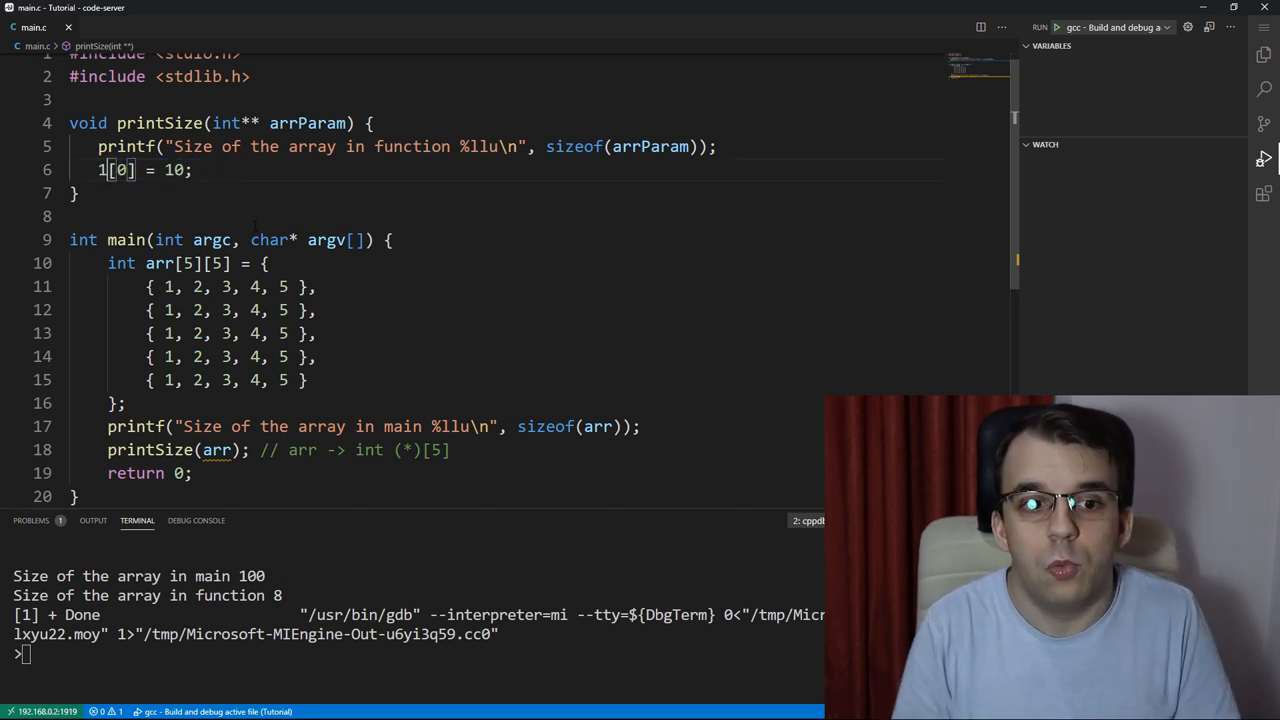
double_click(122, 170)
text(arrParam[0)
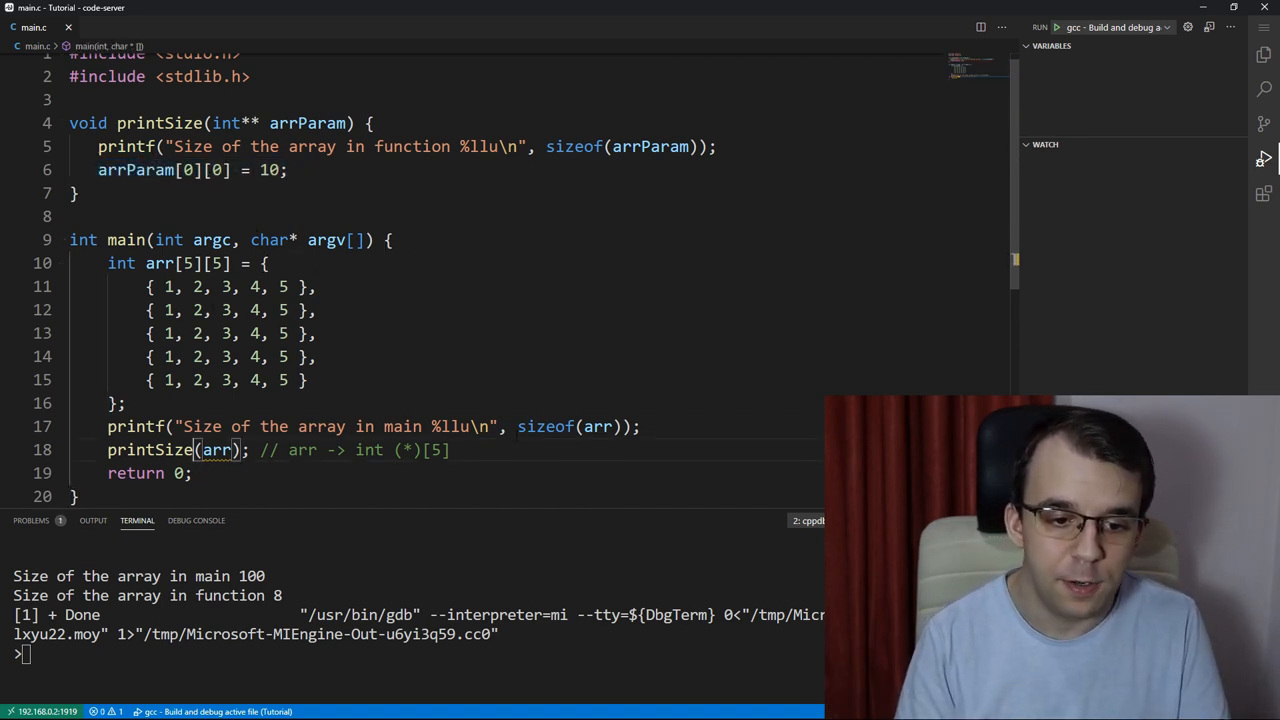
Step: Add arr[0][0] = 10; on line 19 in main, run it, then delete that line
text(arr[0])
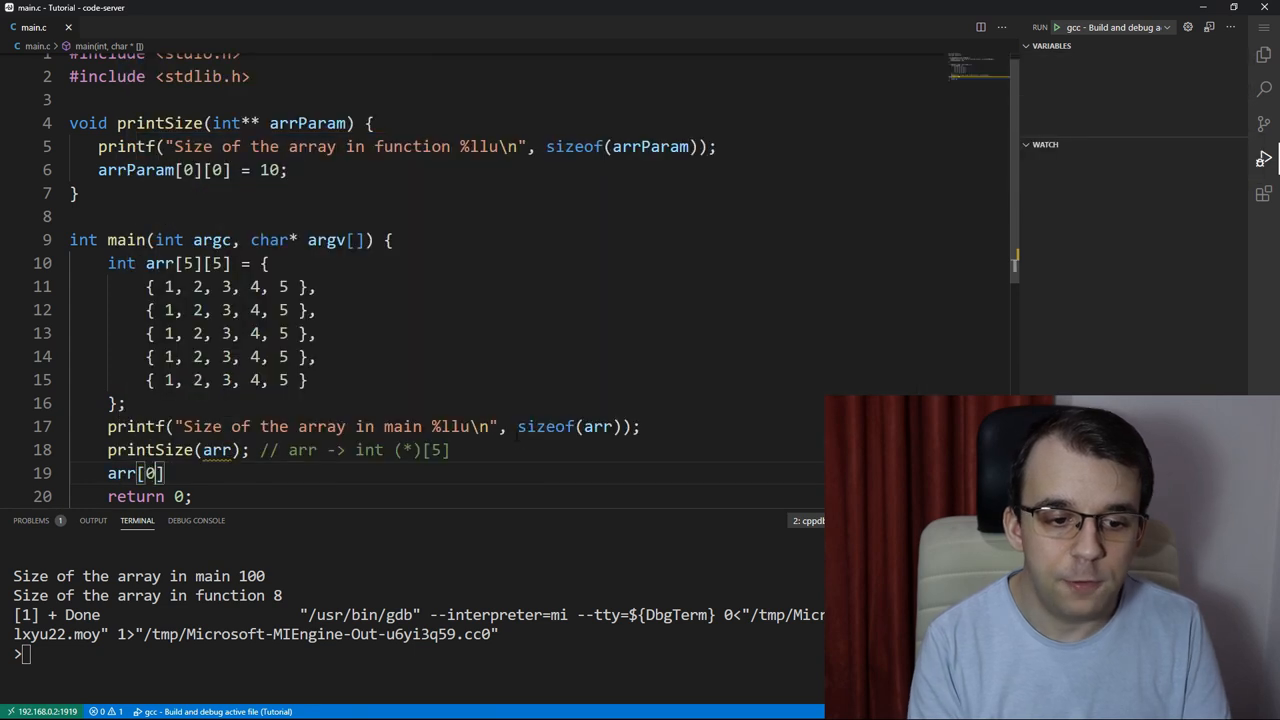
text([0] = 10;)
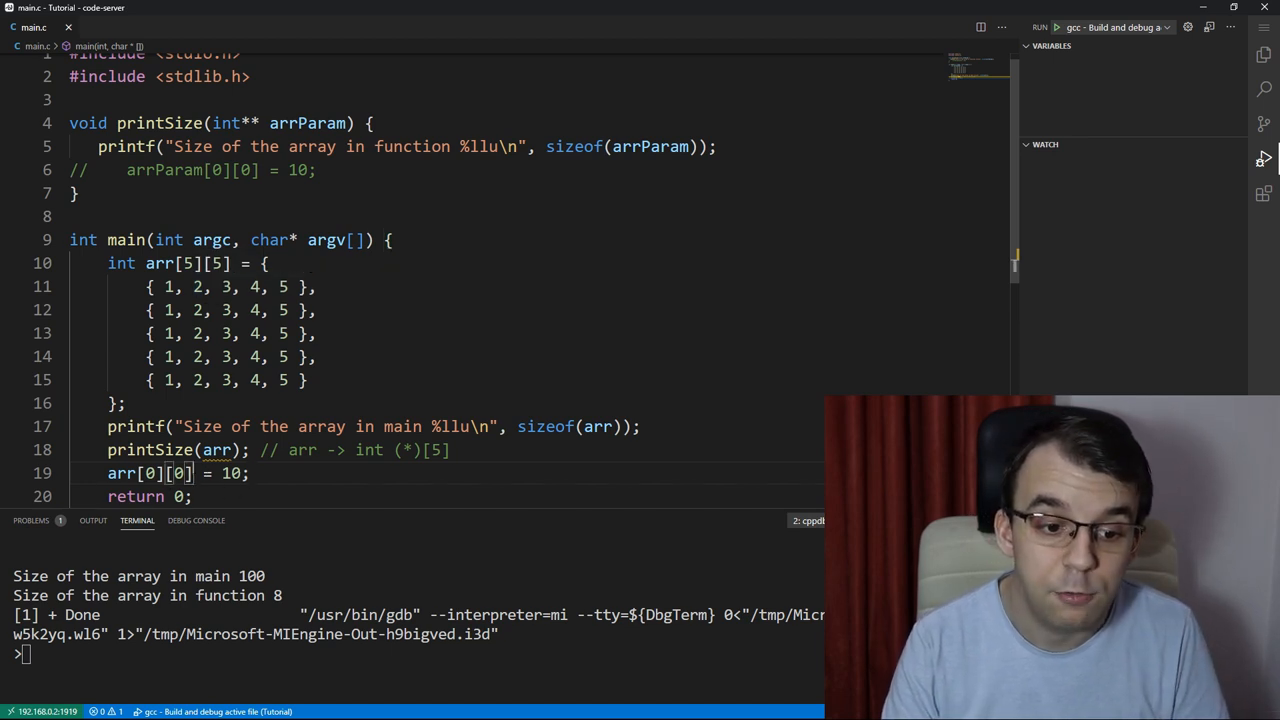
double_click(140, 473)
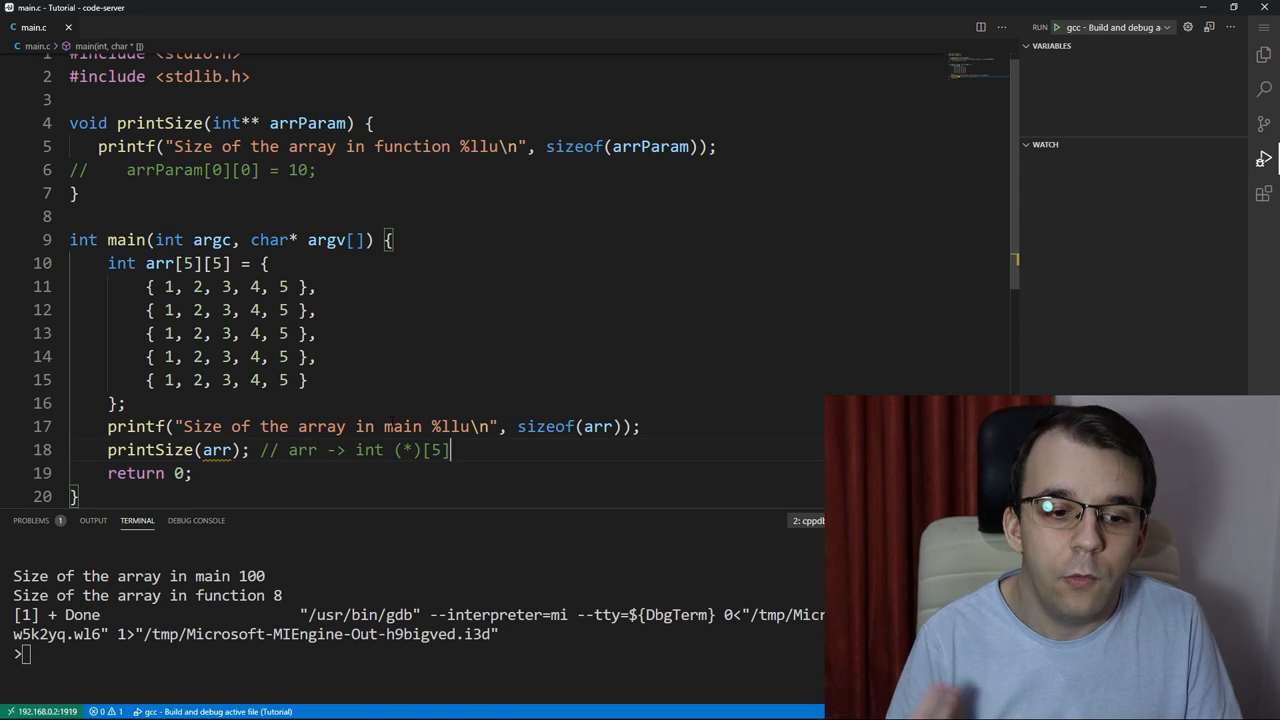
Step: Cast the call argument to (int*) arr in printSize's call
double_click(217, 450)
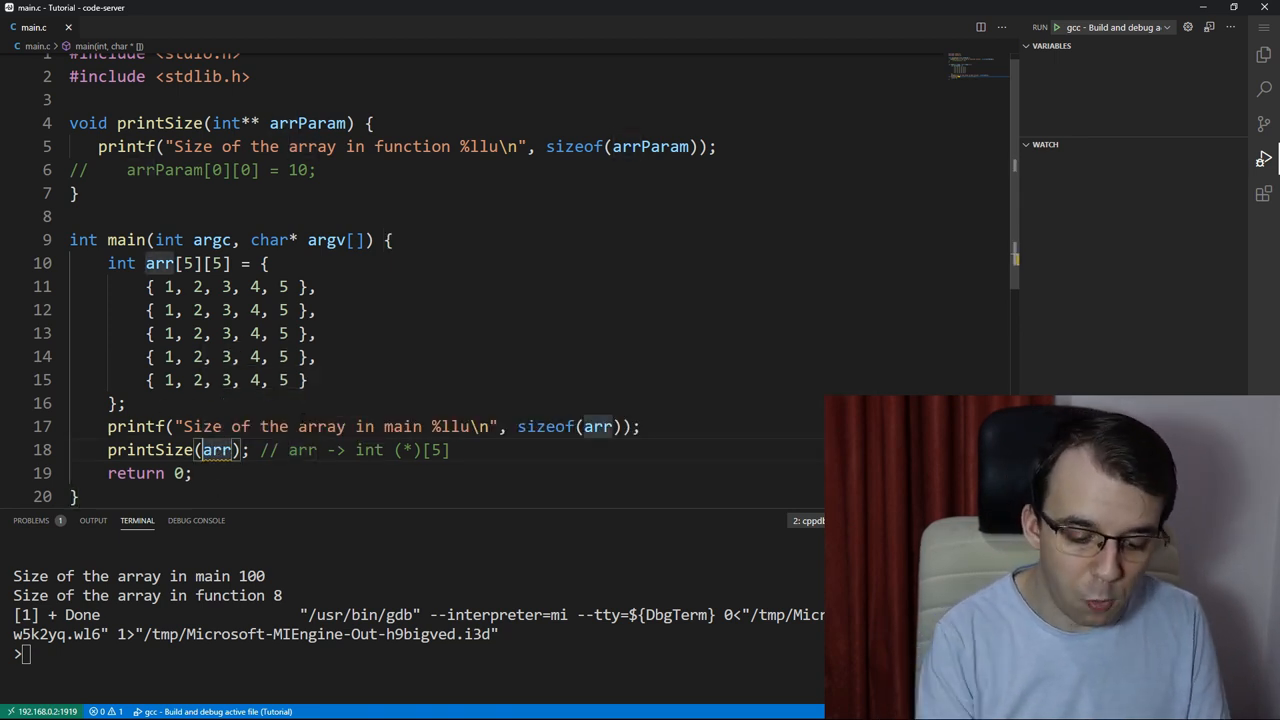
text((int*))
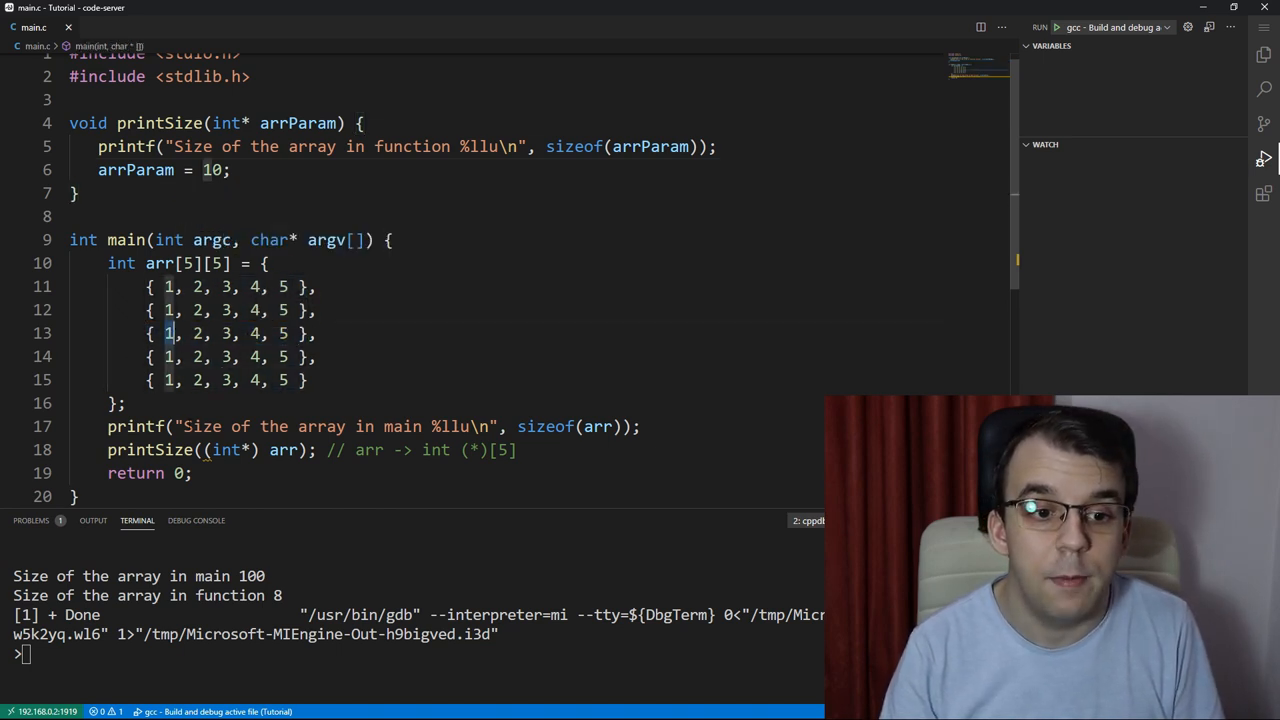
Step: Index the assignment as arrParam[2 * 5 + 2] = 10 and begin printf("%d\n", a in main
text([])
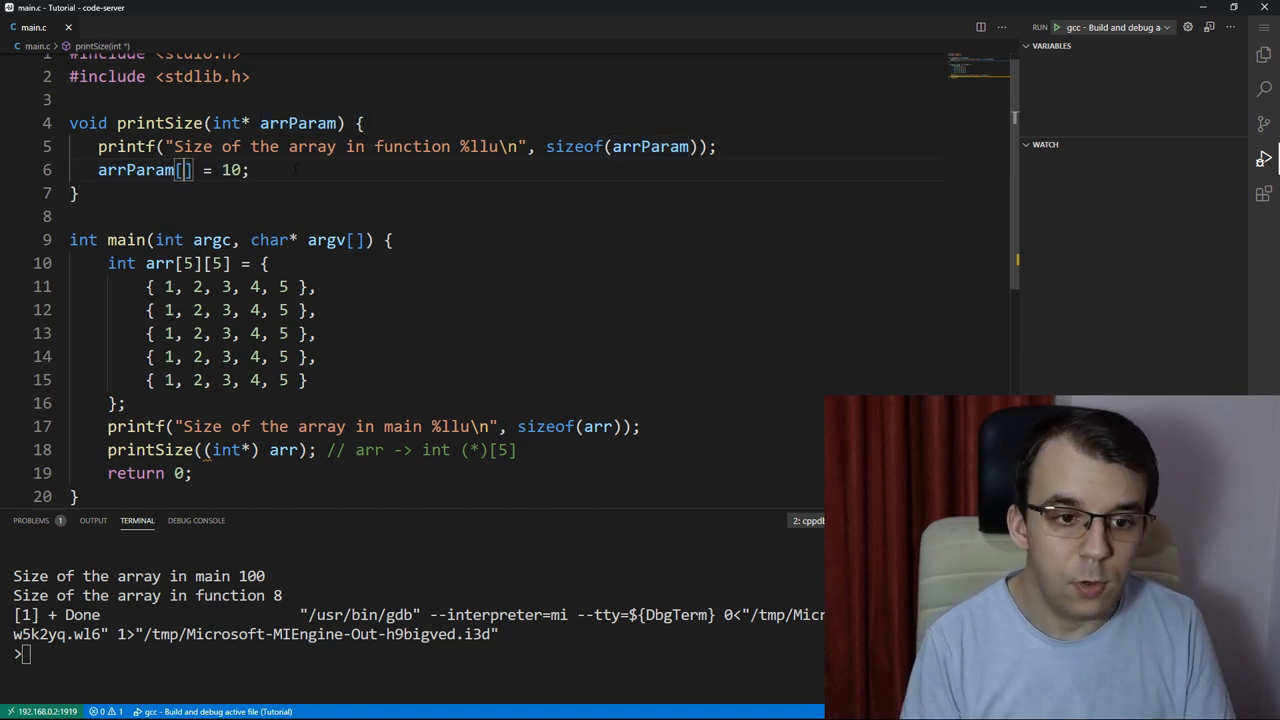
text(2 * 5)
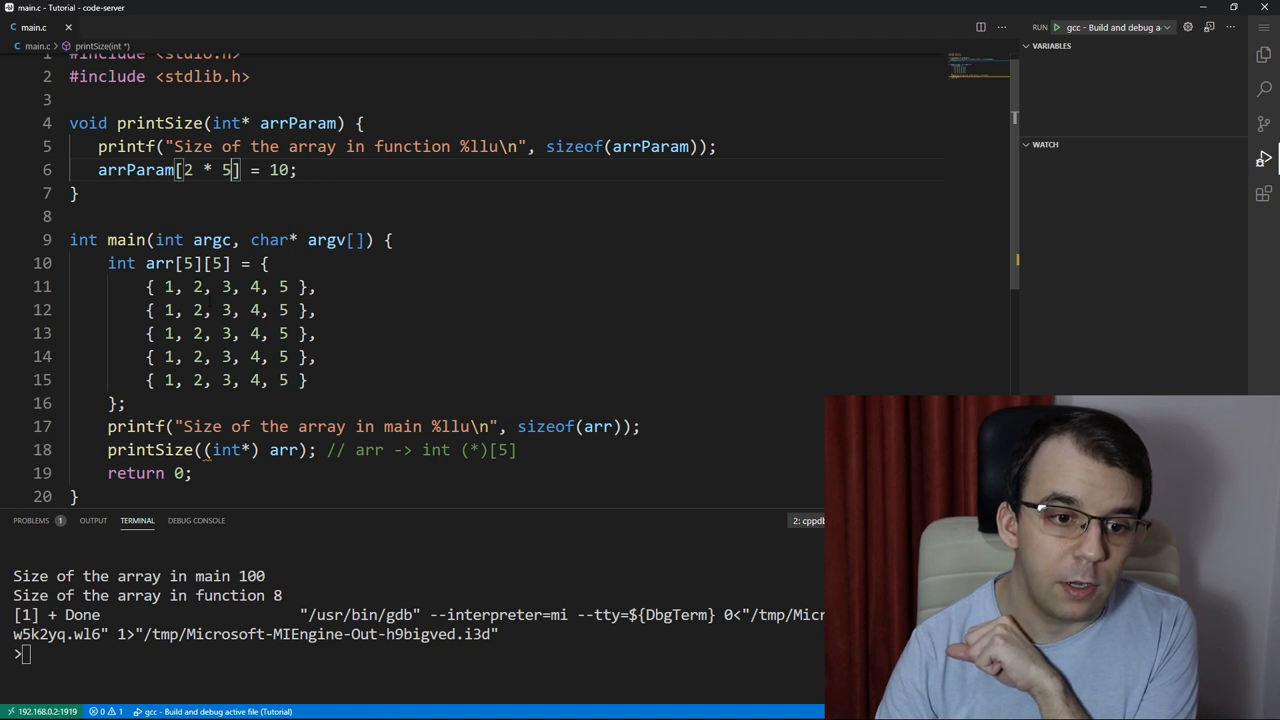
drag(150, 287, 320, 309)
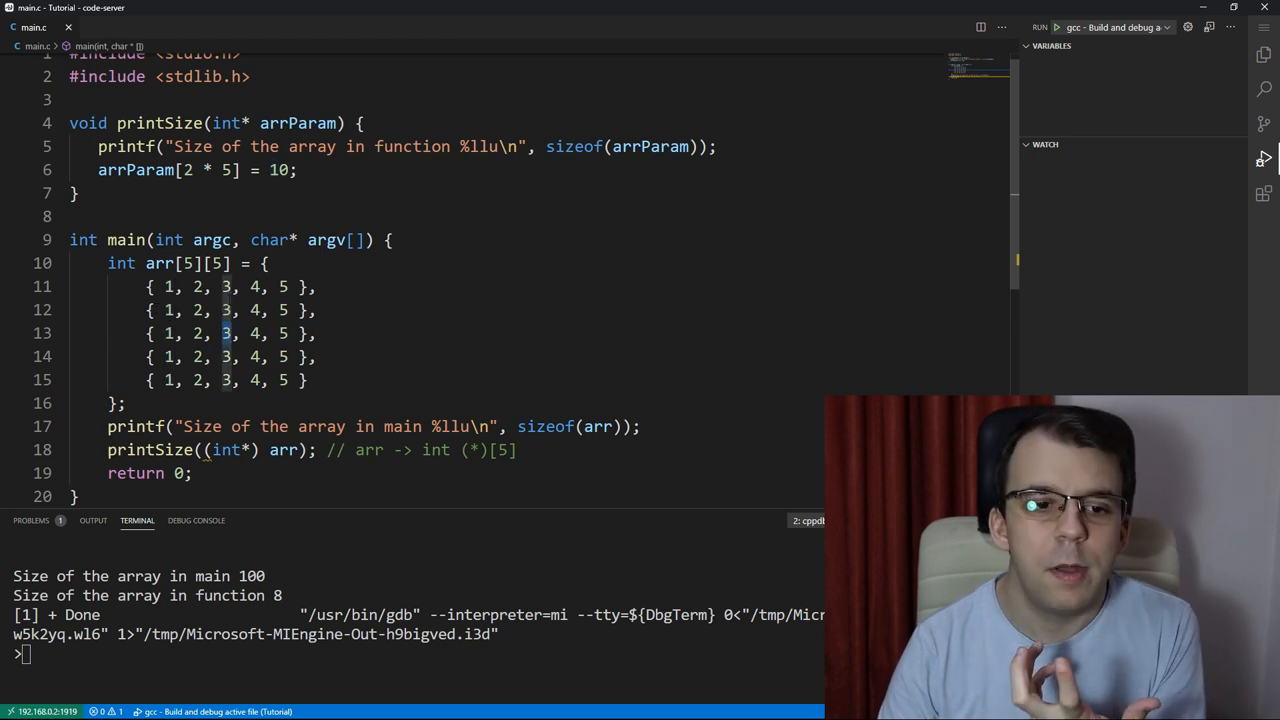
text(+)
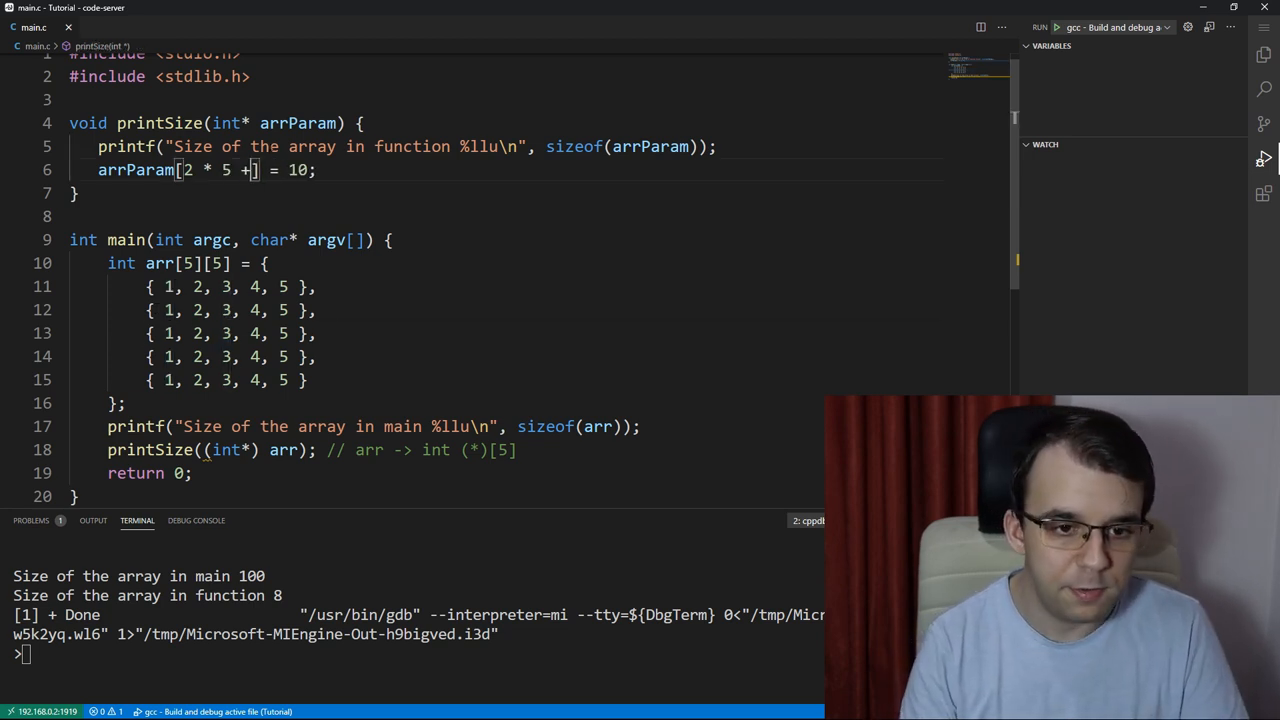
text(2)
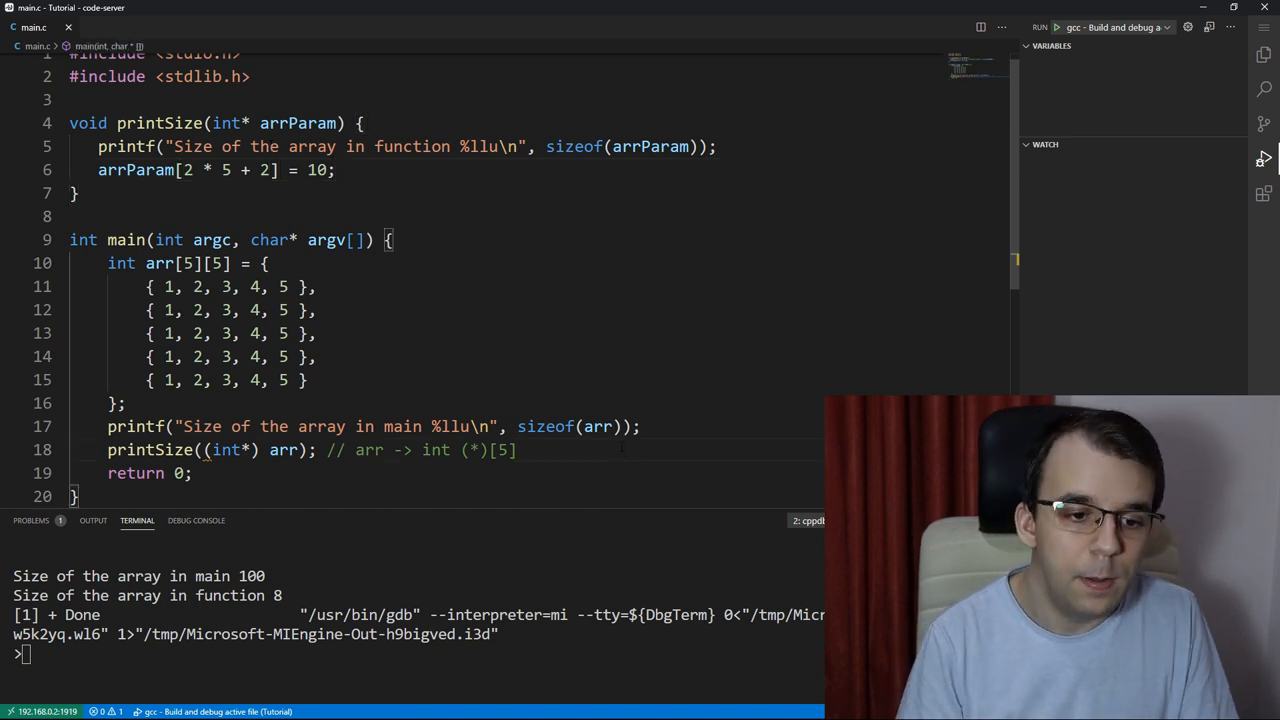
text(printf("%"))
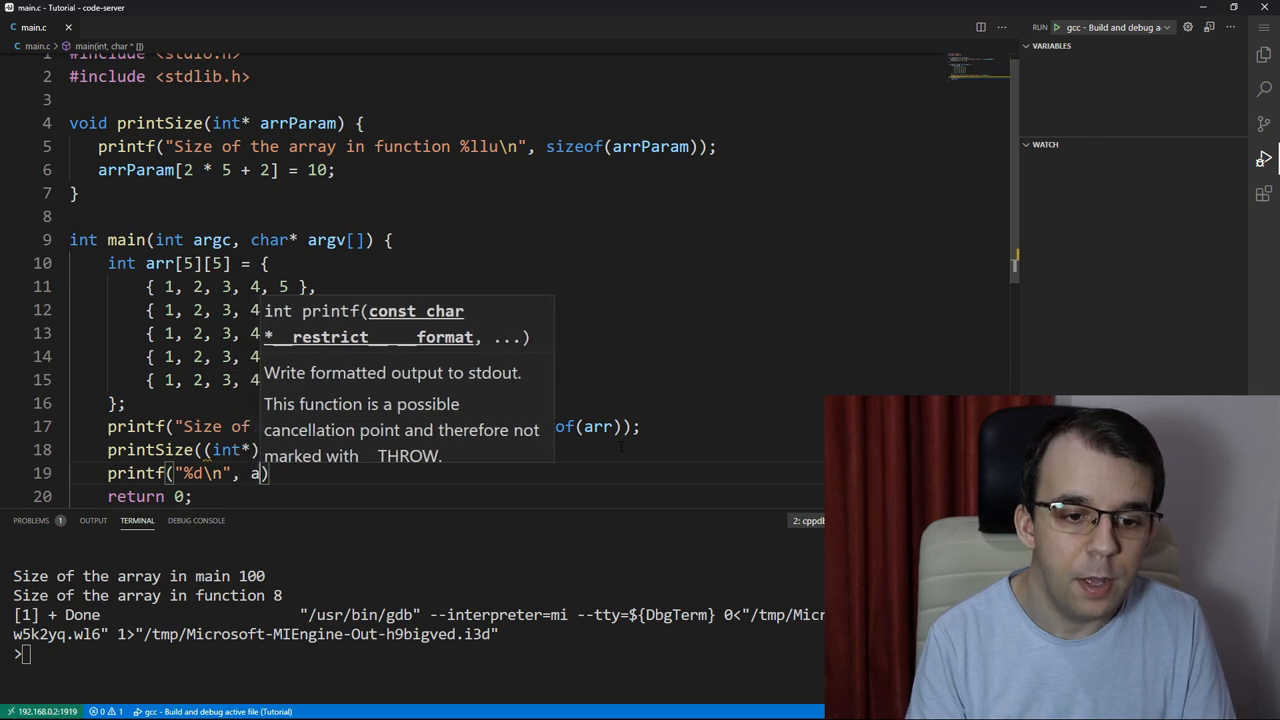
Step: Complete printf("%d\n", arr[2][2]); in main and build and run with F5
text(rr[])
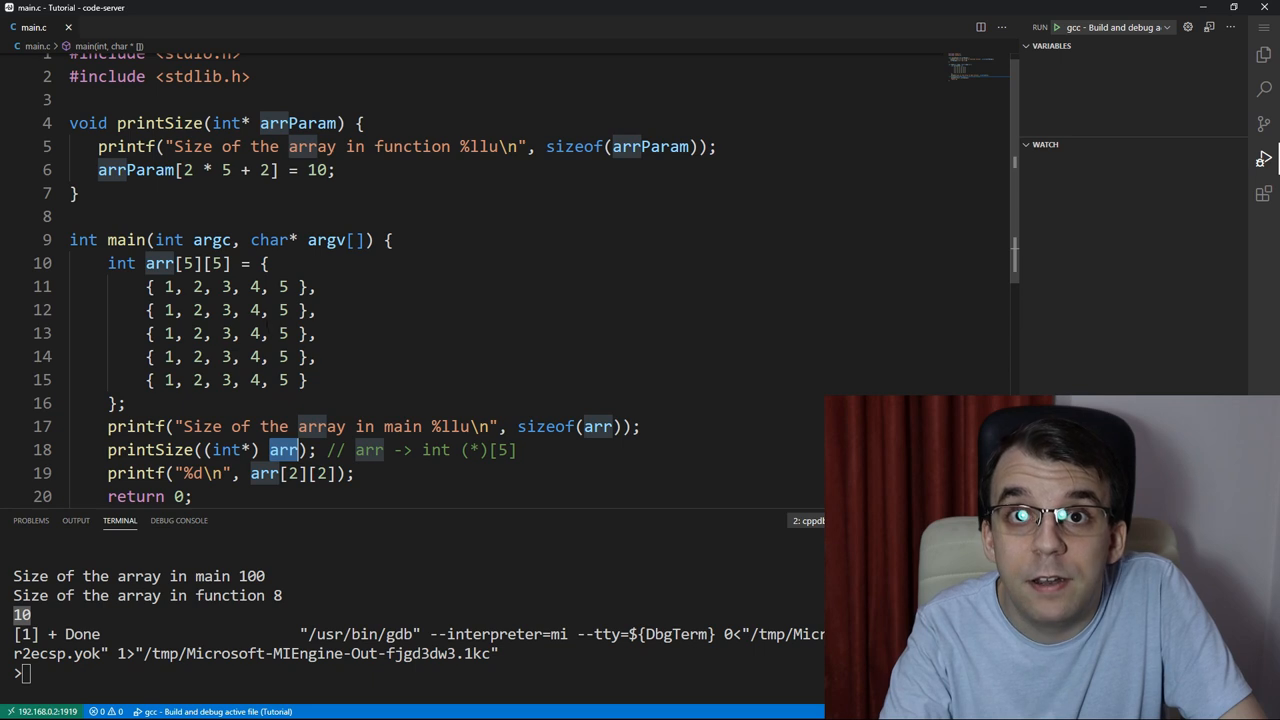
drag(145, 287, 311, 380)
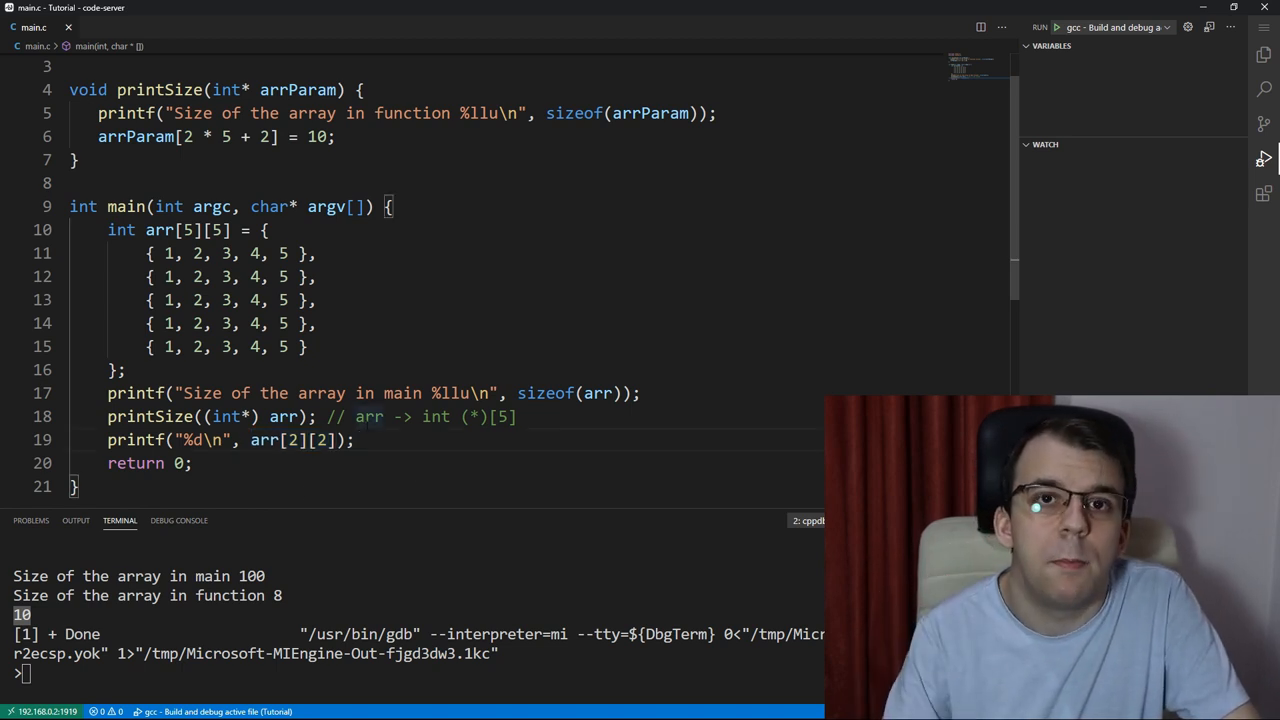
double_click(300, 440)
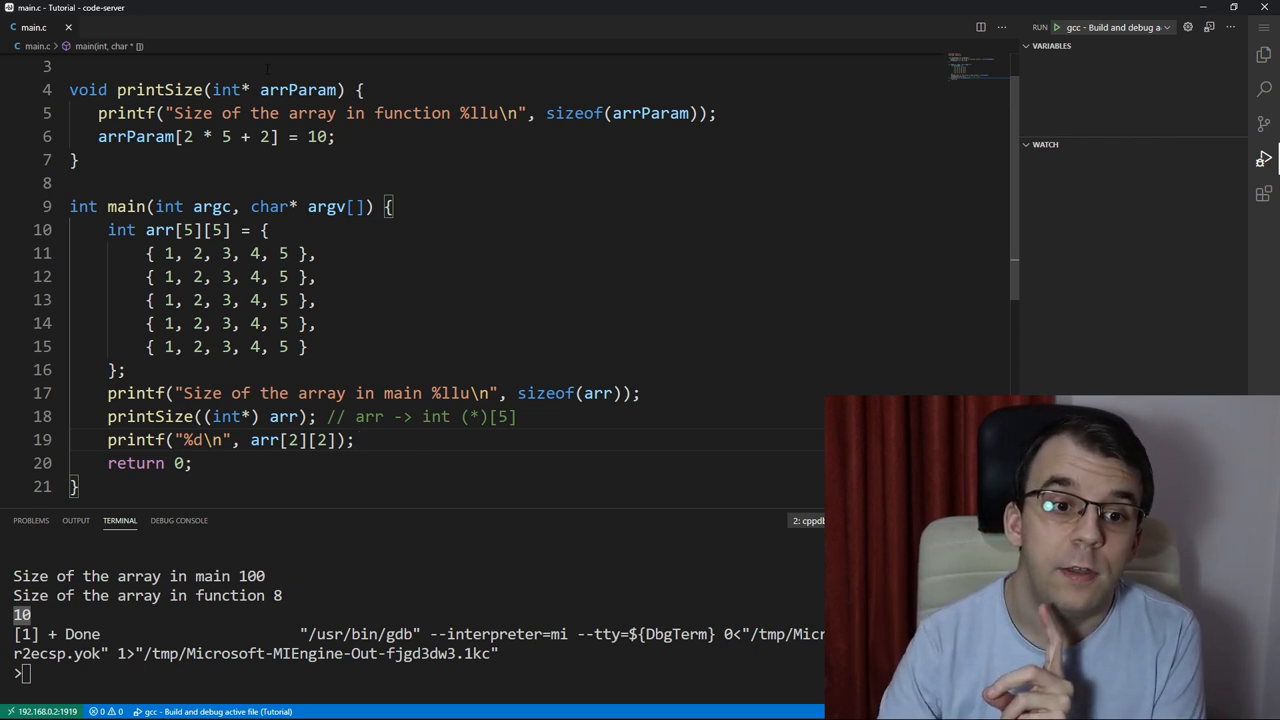
double_click(227, 89)
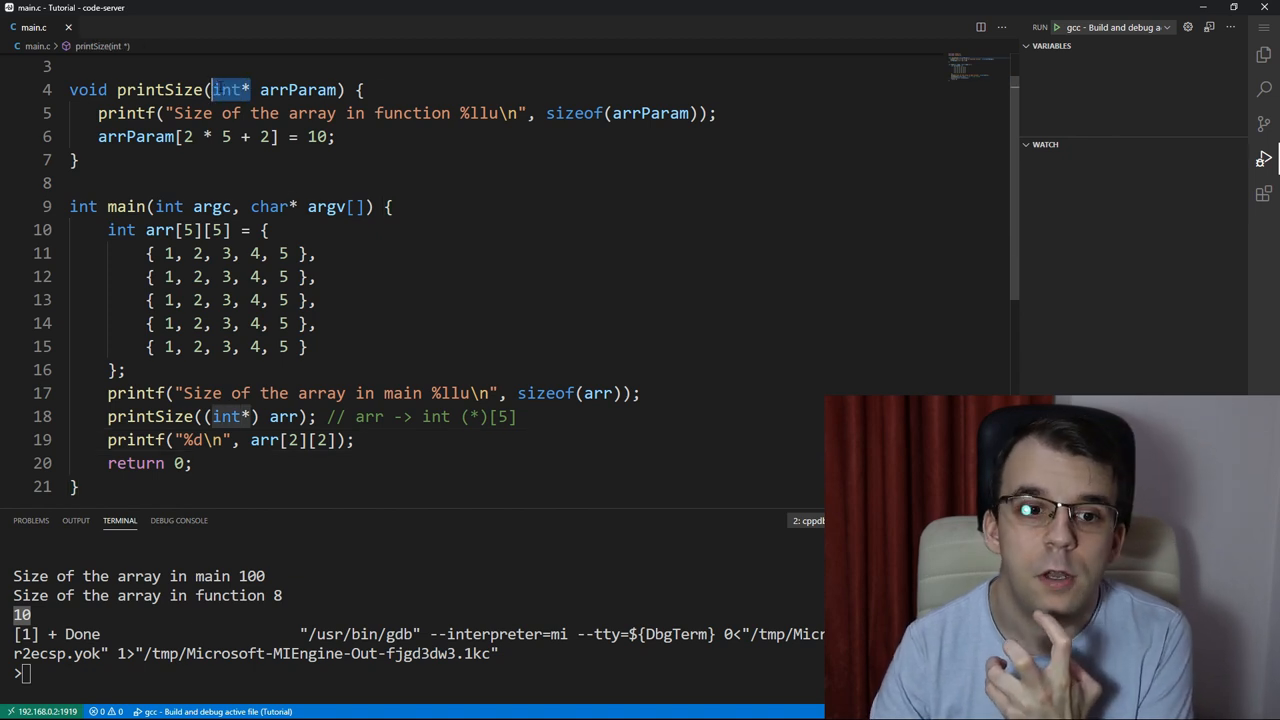